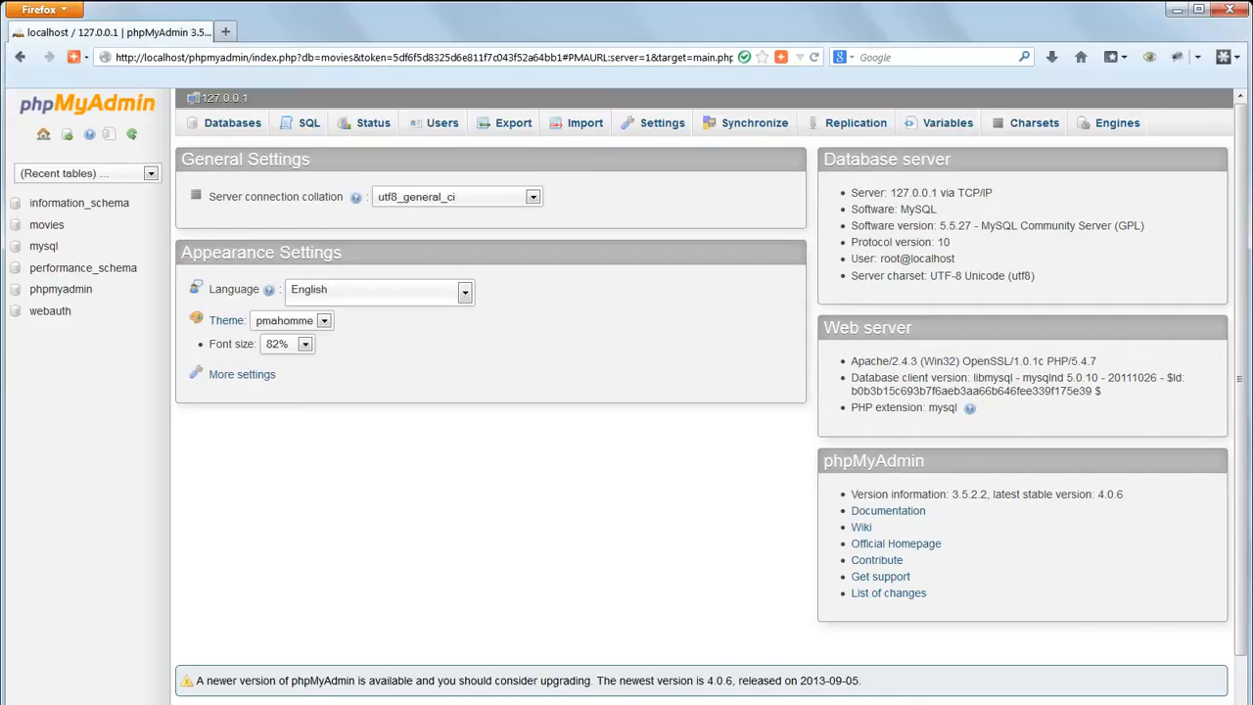
# Open the movies table in the movies database to browse its films.
pyautogui.click(46, 224)
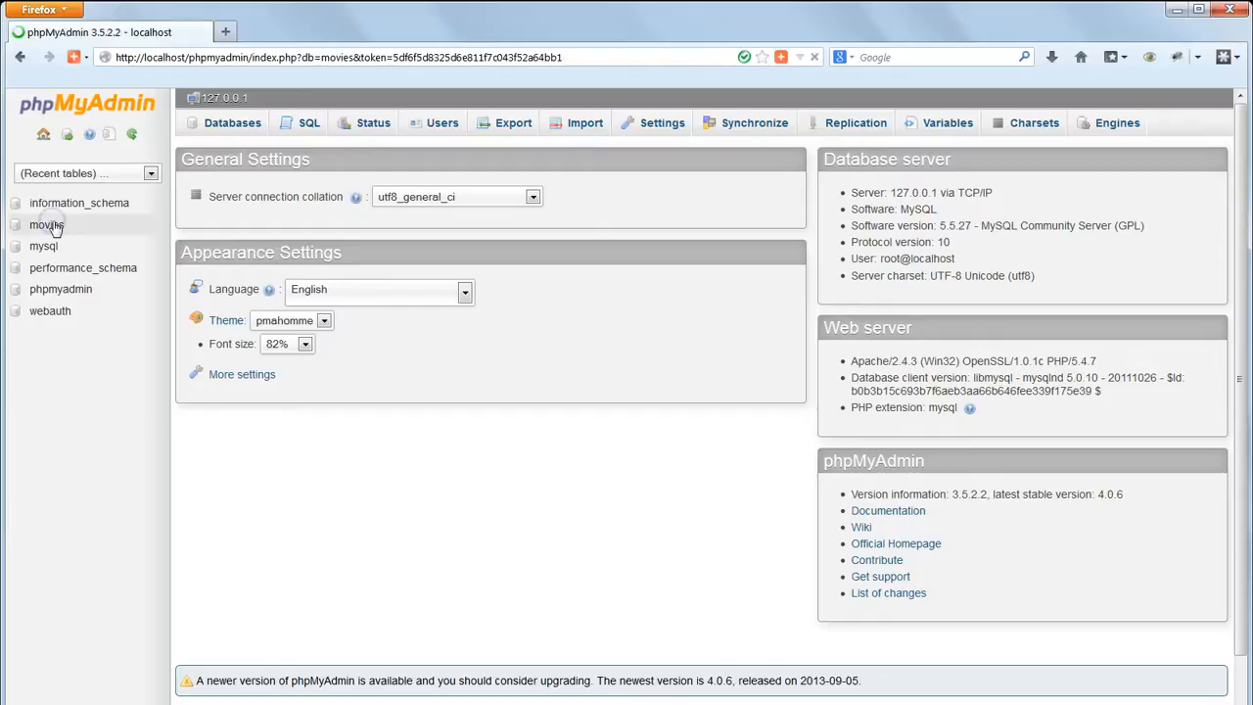
pyautogui.click(46, 224)
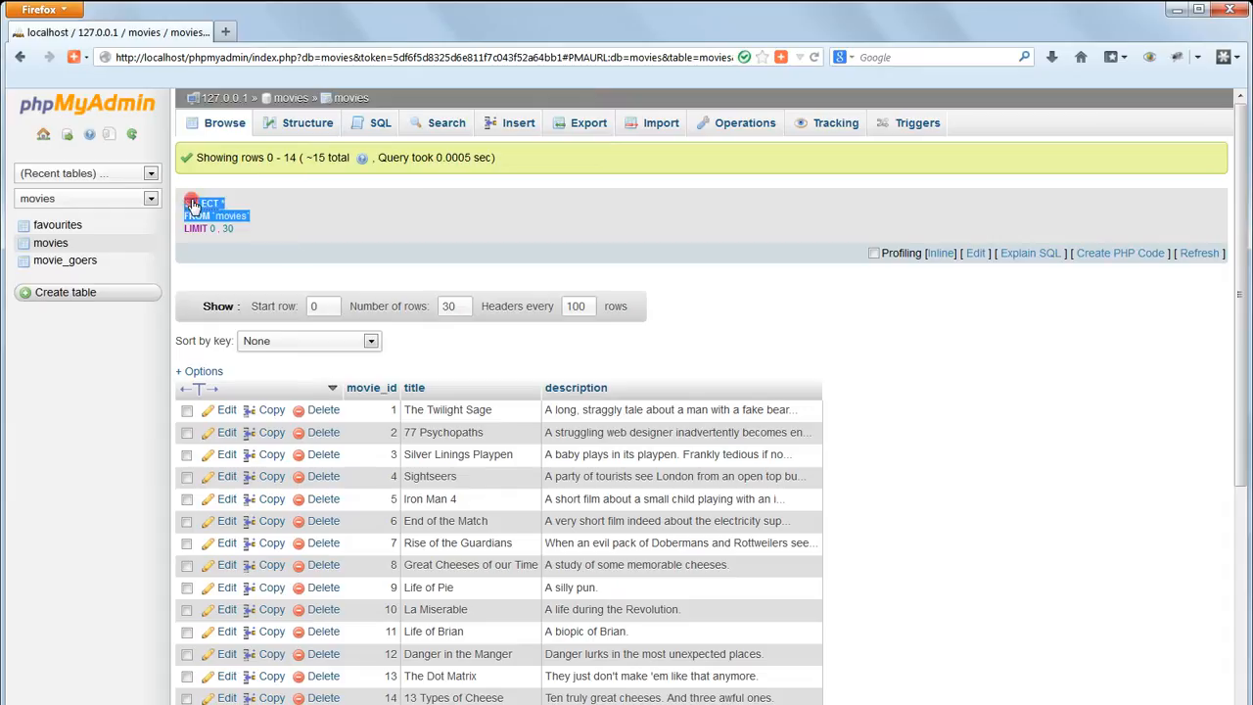
# Run a SELECT on movies with ORDER BY title and scroll the alphabetical results.
pyautogui.rightClick(206, 206)
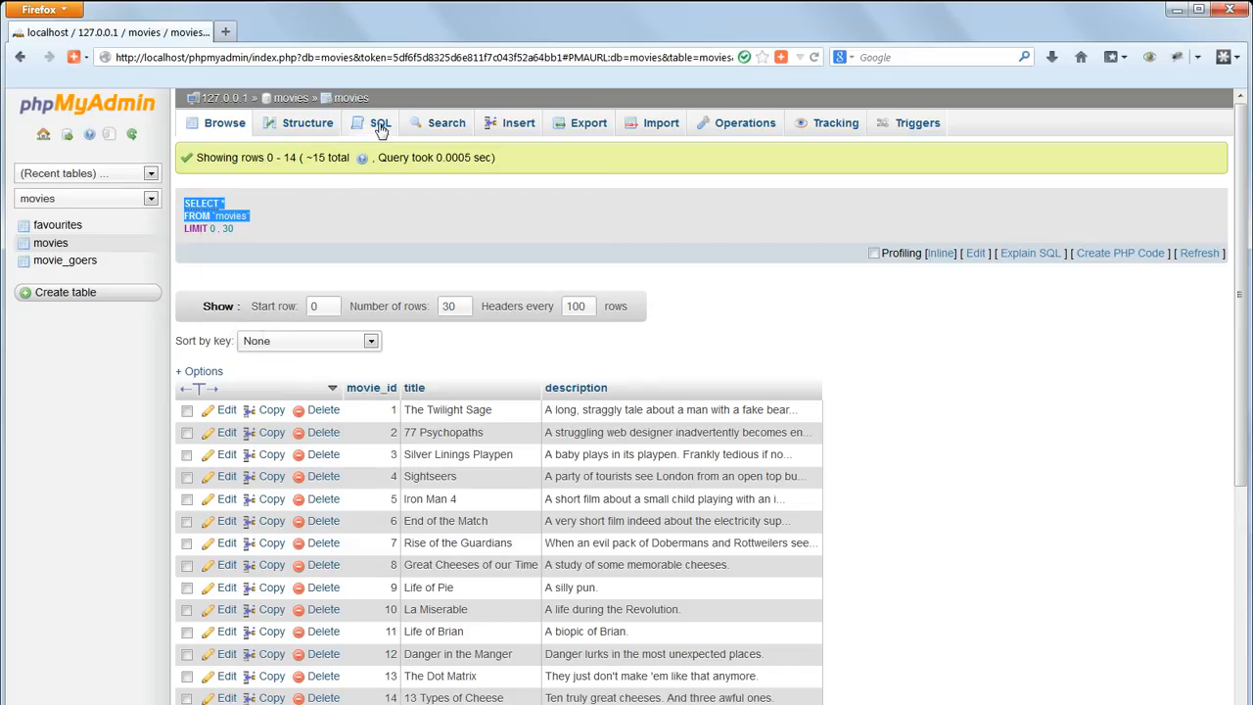
pyautogui.click(381, 122)
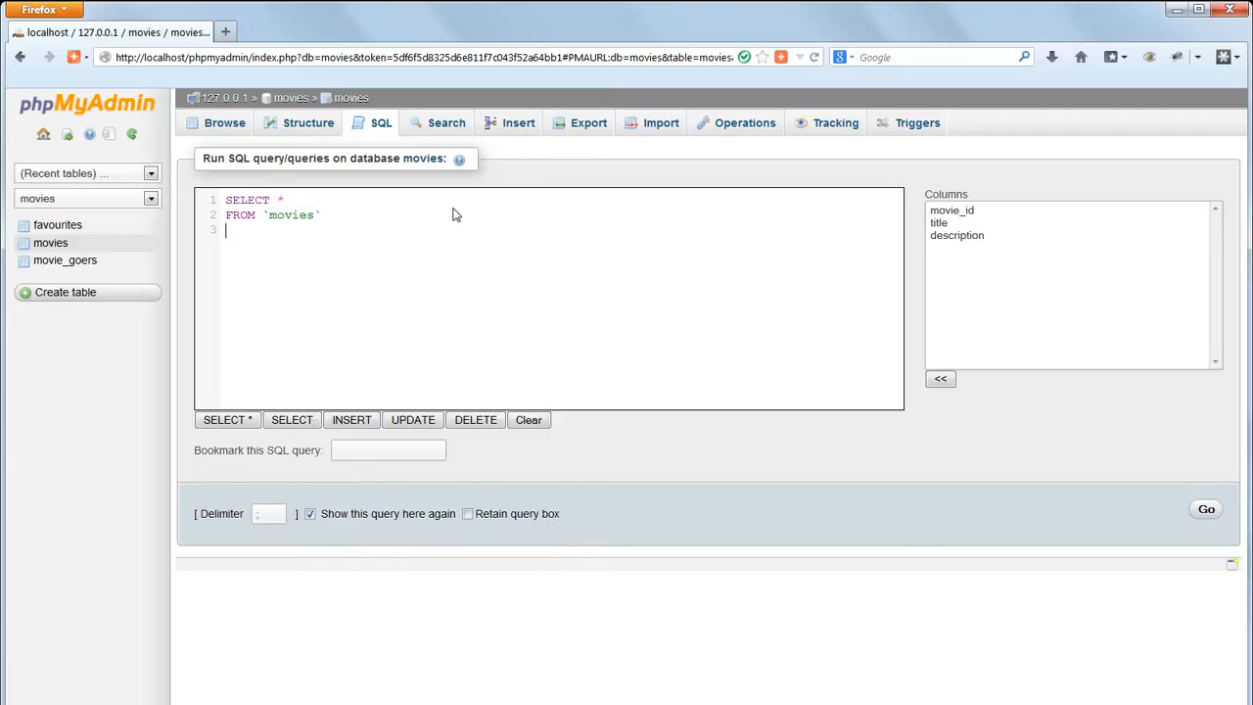
pyautogui.write('ORDER')
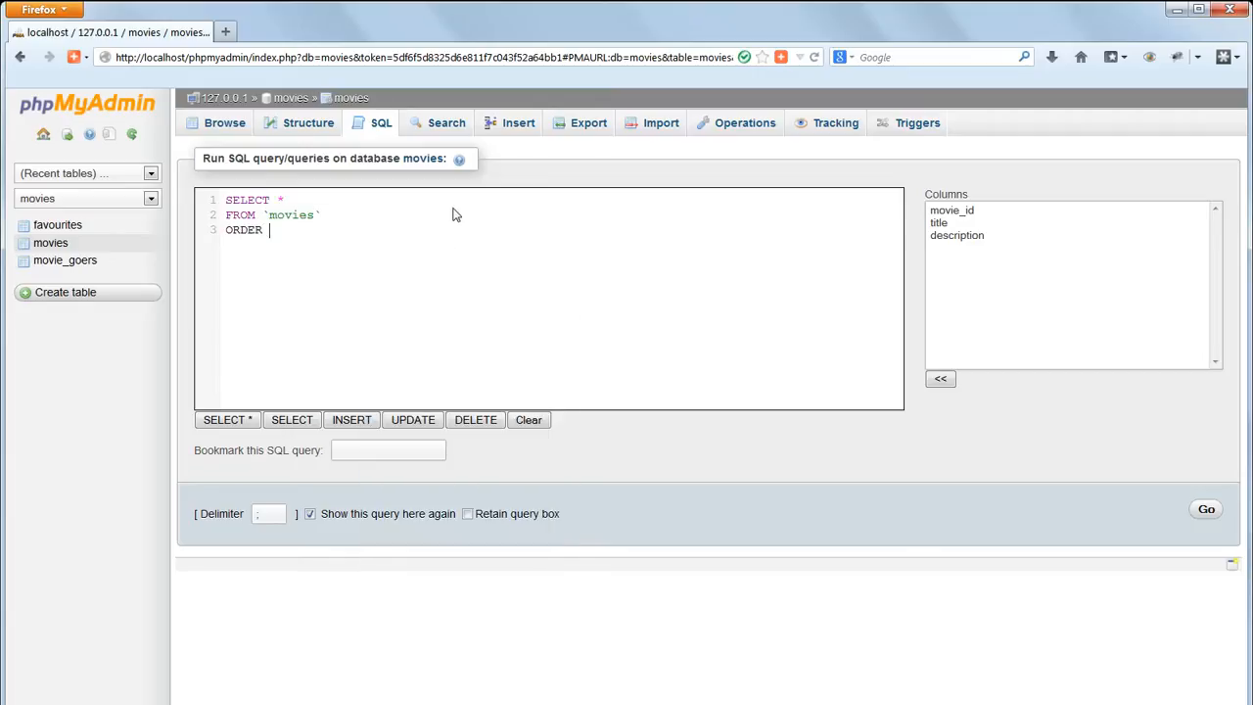
pyautogui.write('BY title')
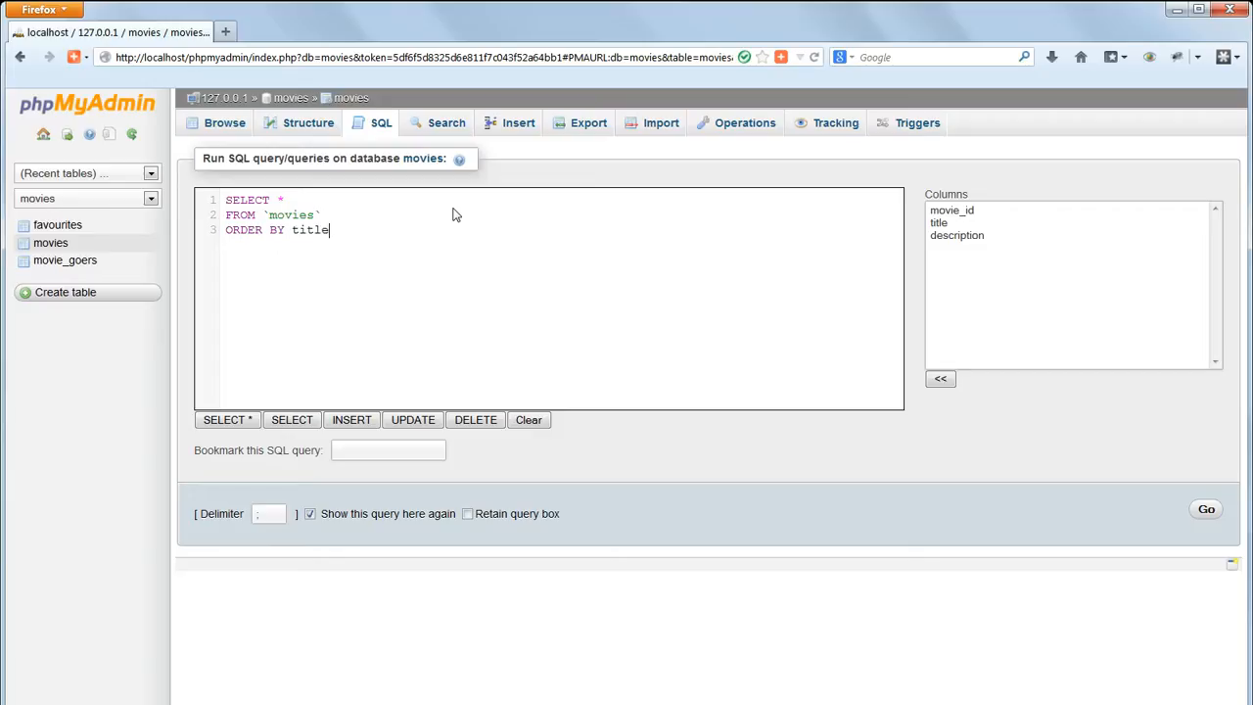
pyautogui.moveTo(1092, 477)
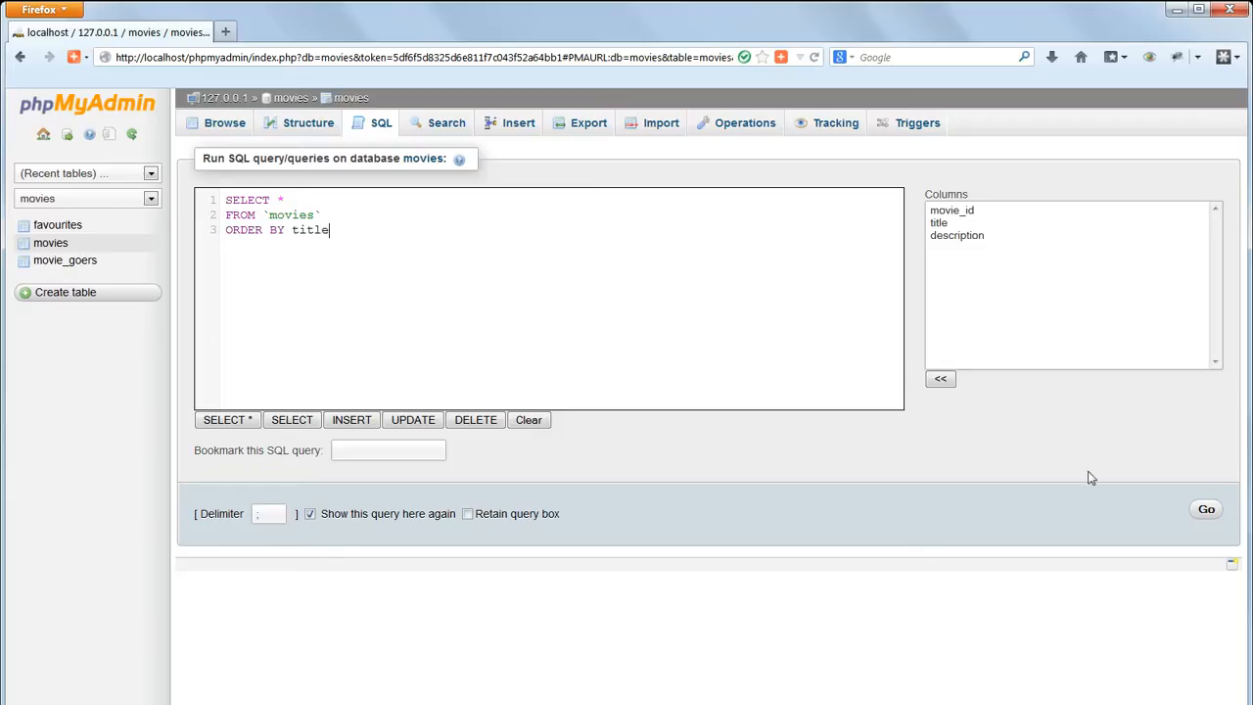
pyautogui.click(1205, 508)
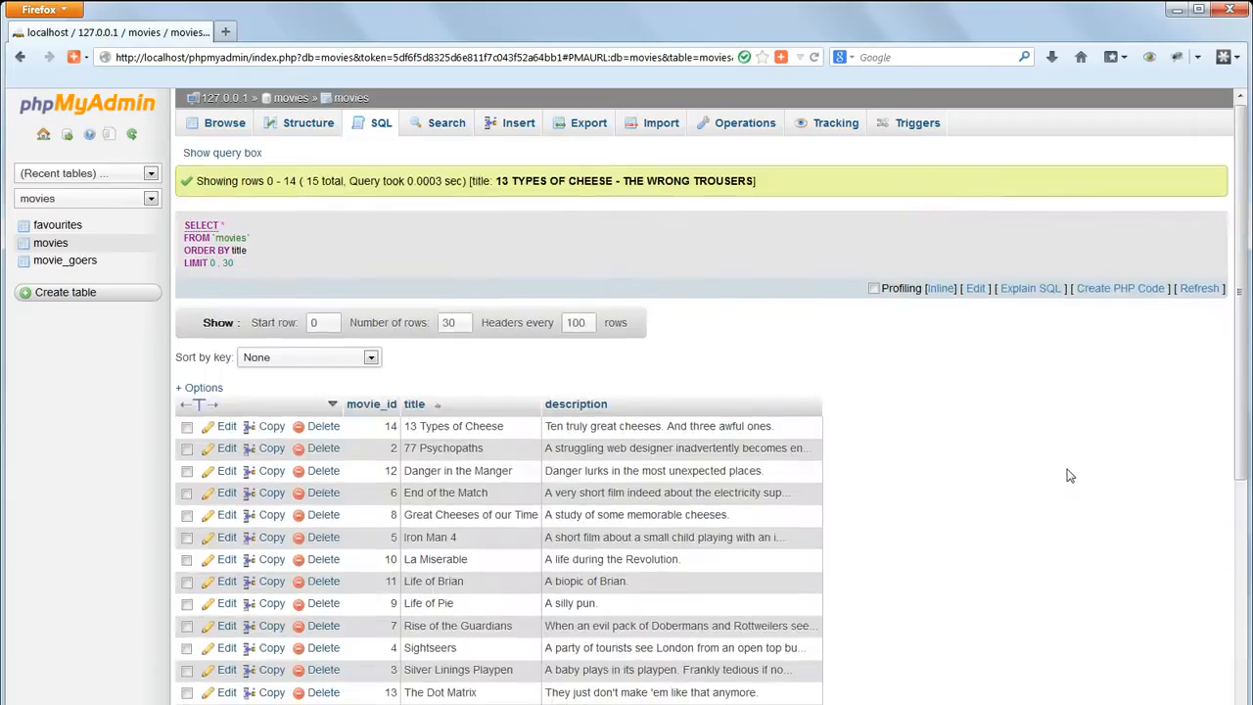
pyautogui.scroll(-3)
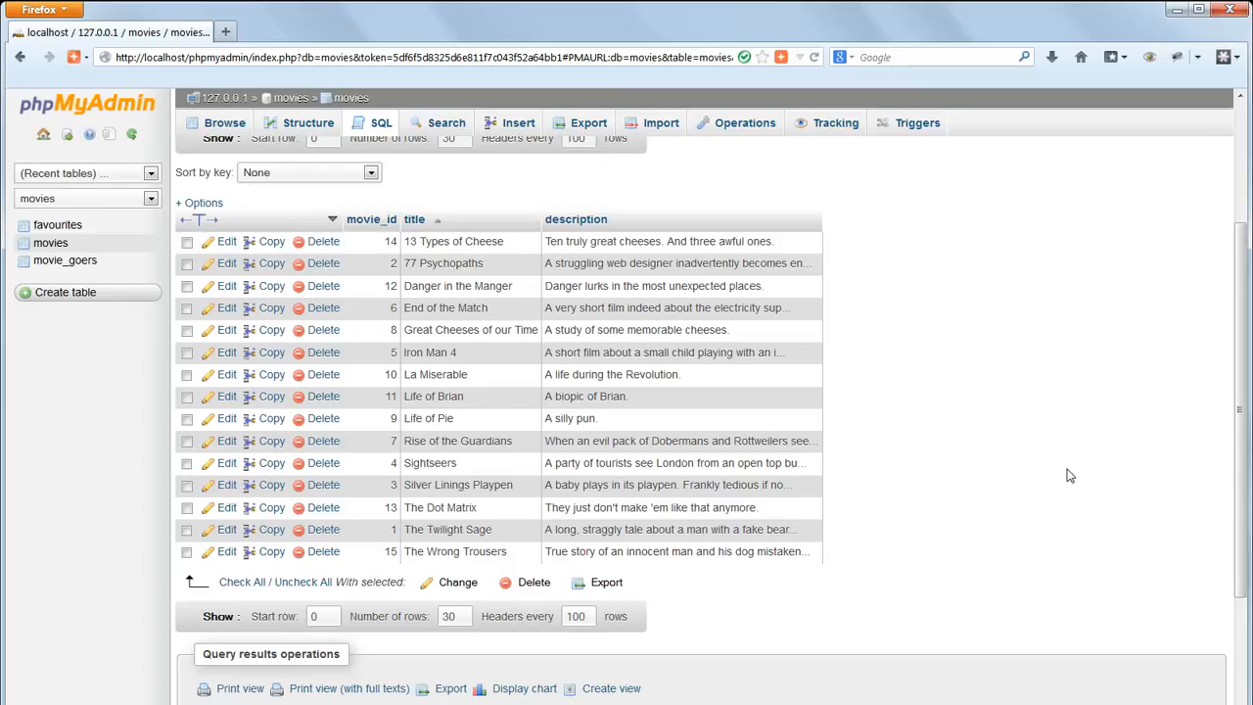
# Run the movies query with ORDER BY title DESC for reverse title order.
pyautogui.click(381, 122)
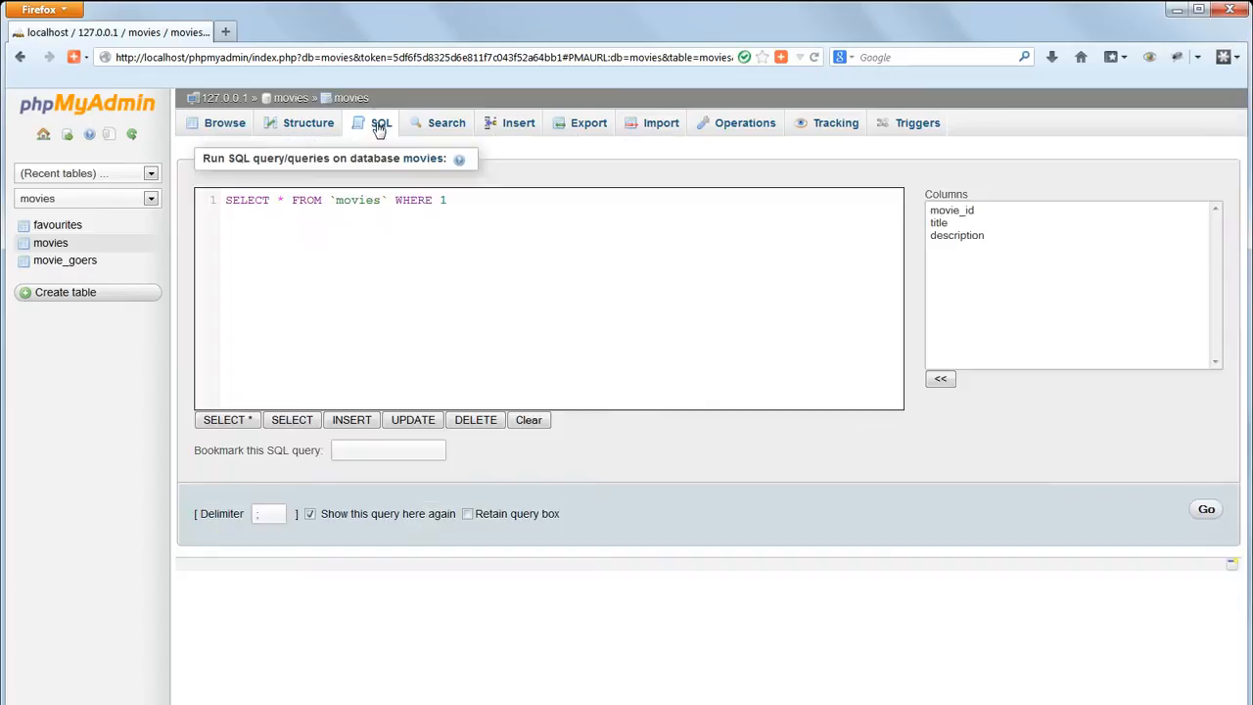
pyautogui.rightClick(385, 304)
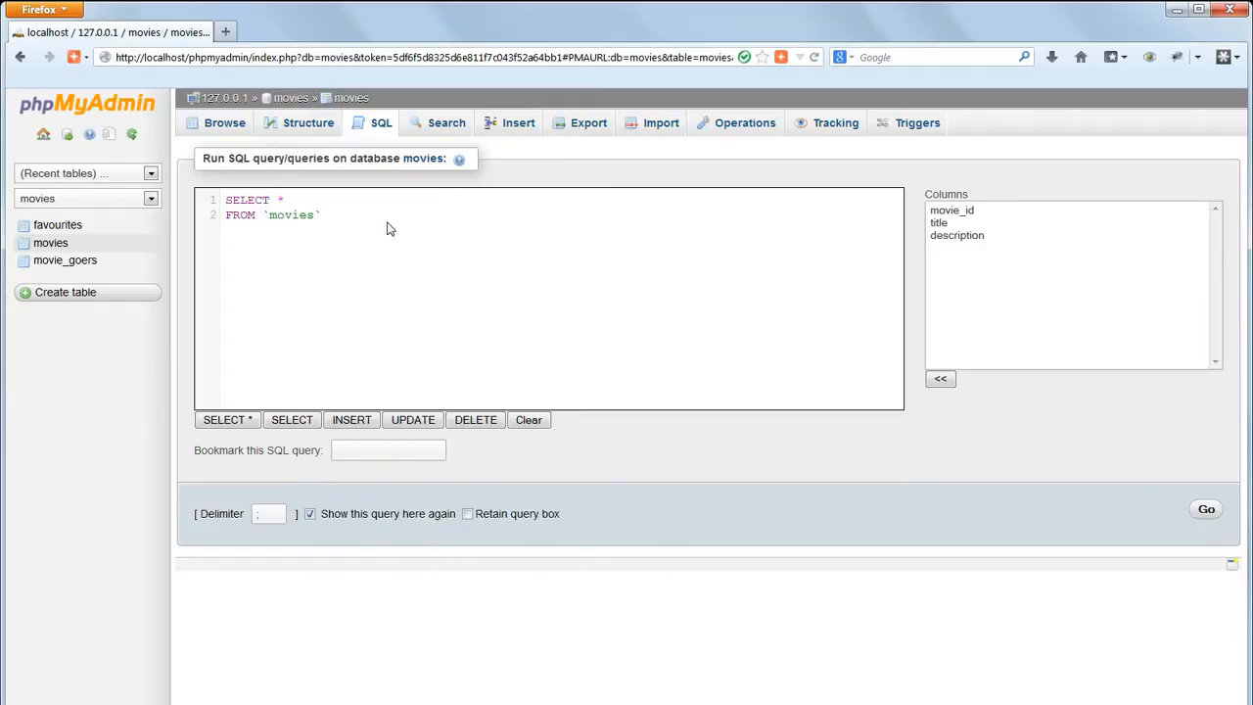
pyautogui.write('ORDER')
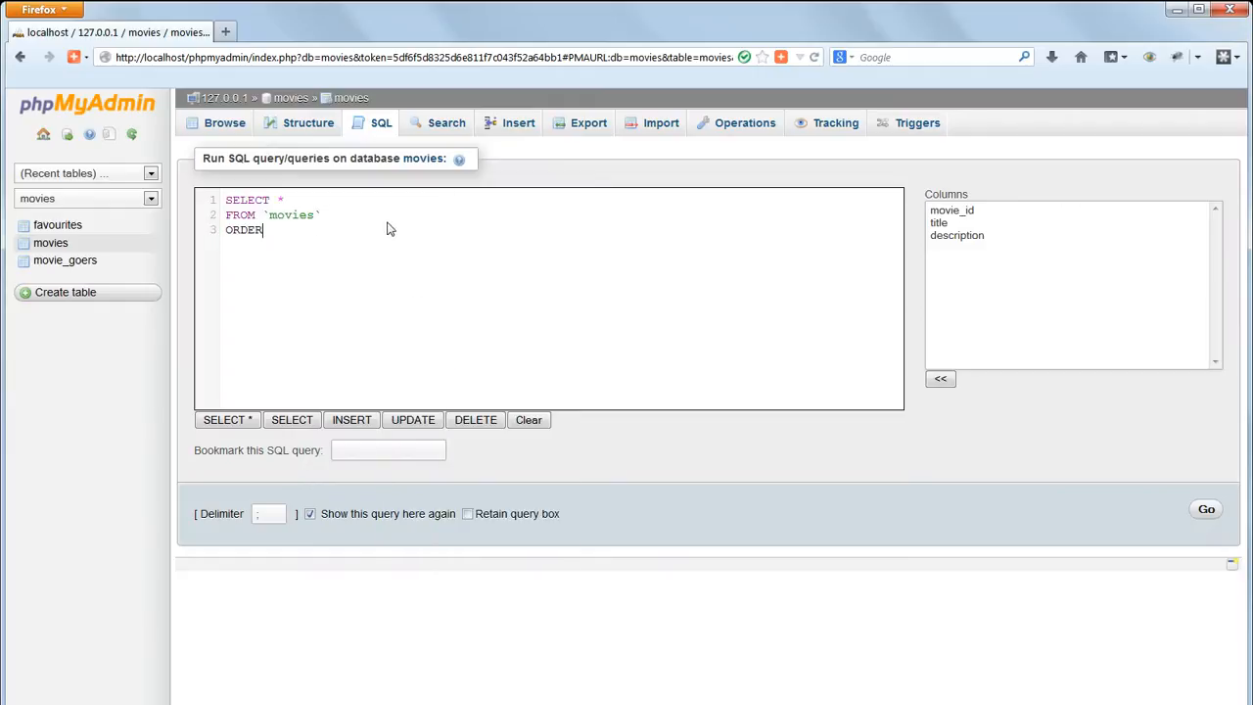
pyautogui.write('BY title')
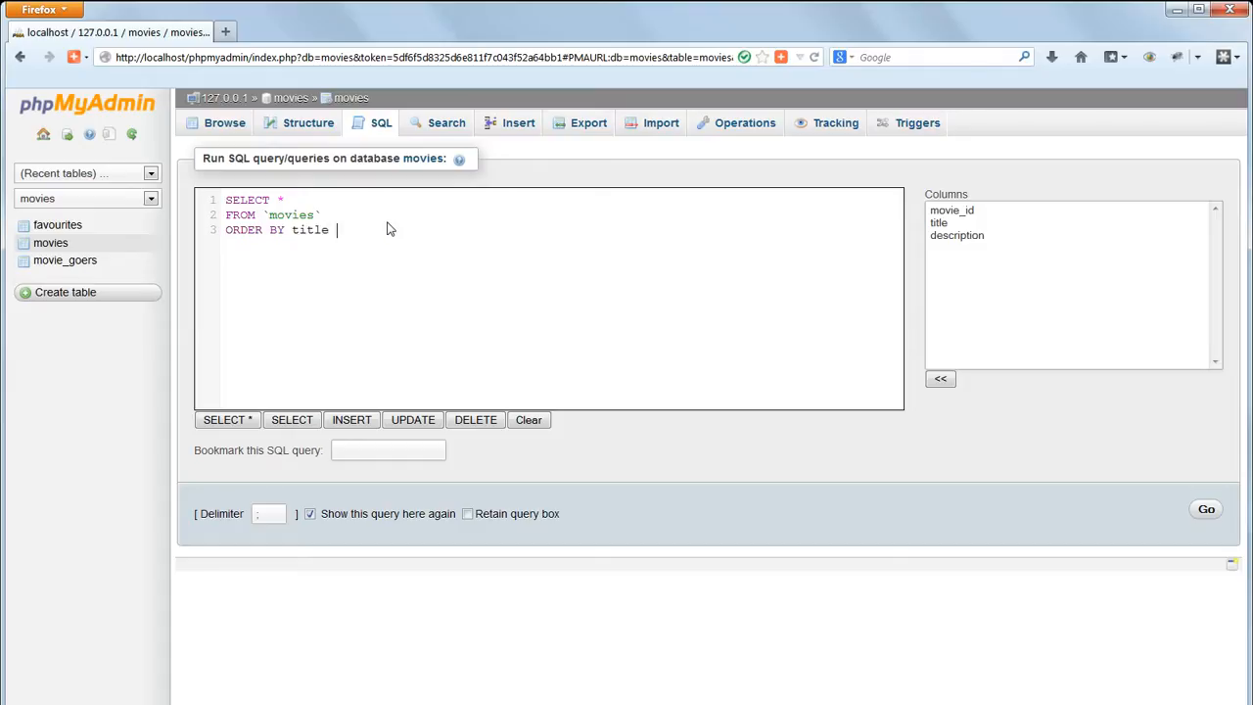
pyautogui.write('DESC')
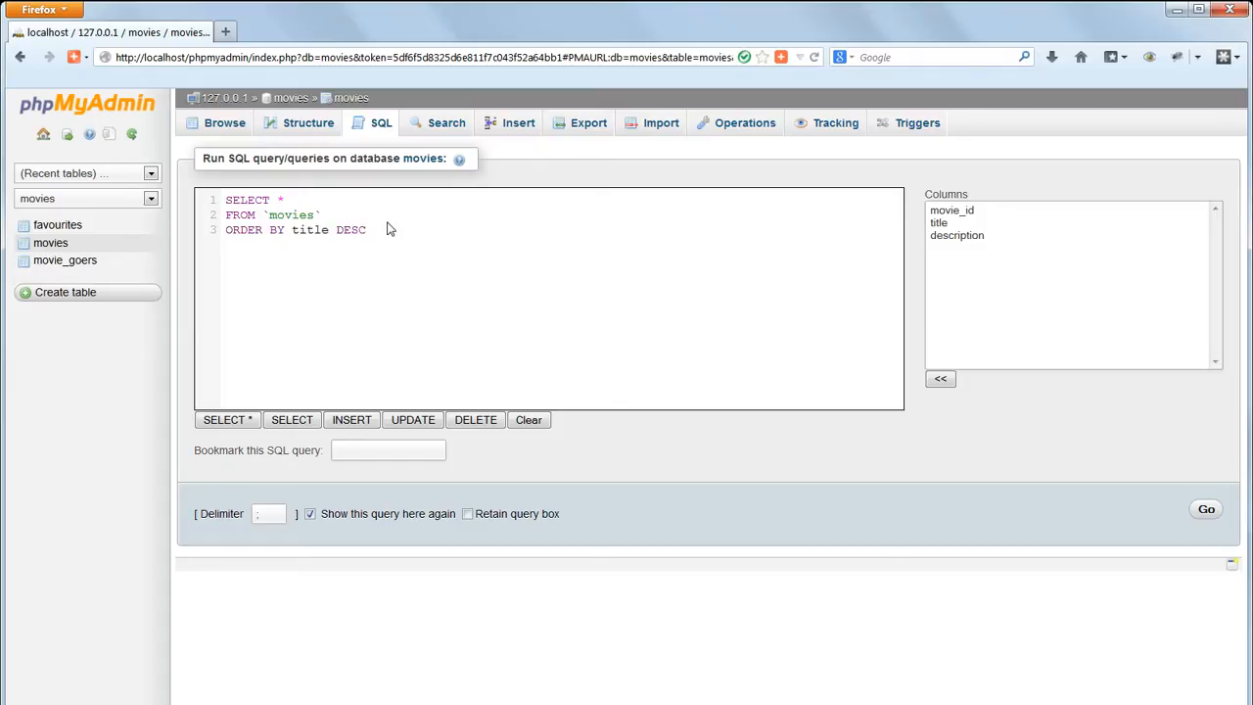
pyautogui.moveTo(645, 255)
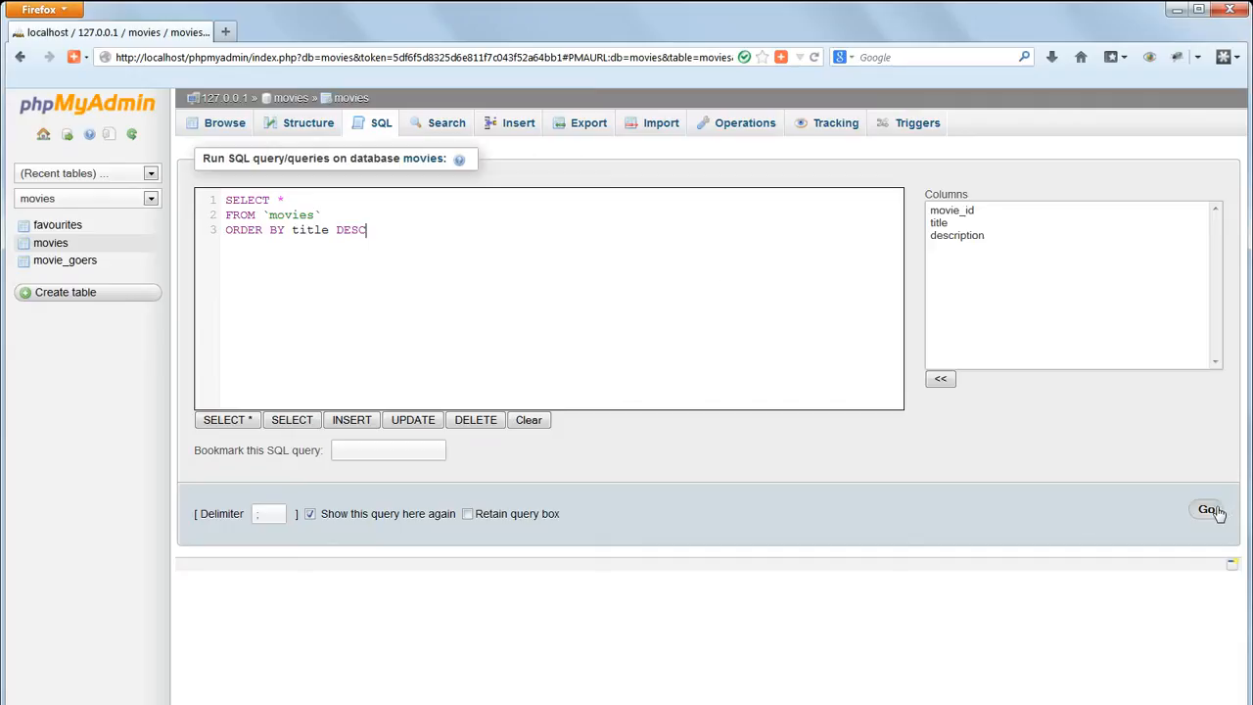
pyautogui.click(1208, 509)
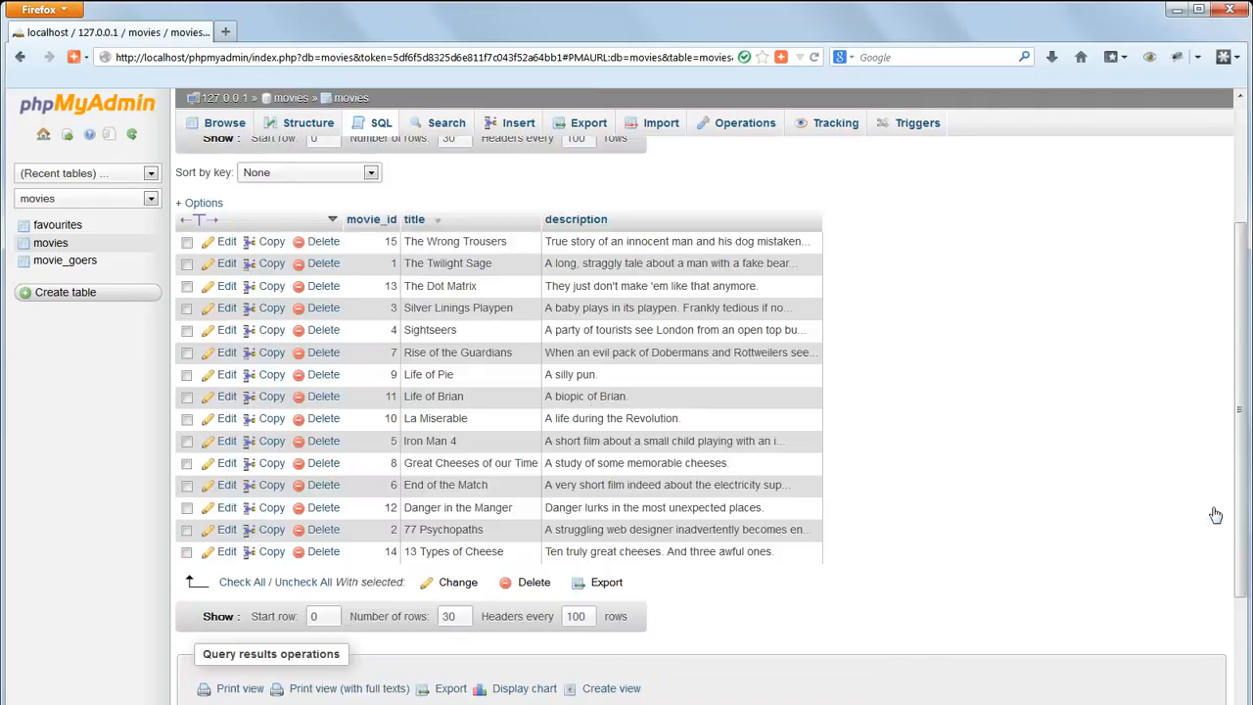
pyautogui.moveTo(657, 277)
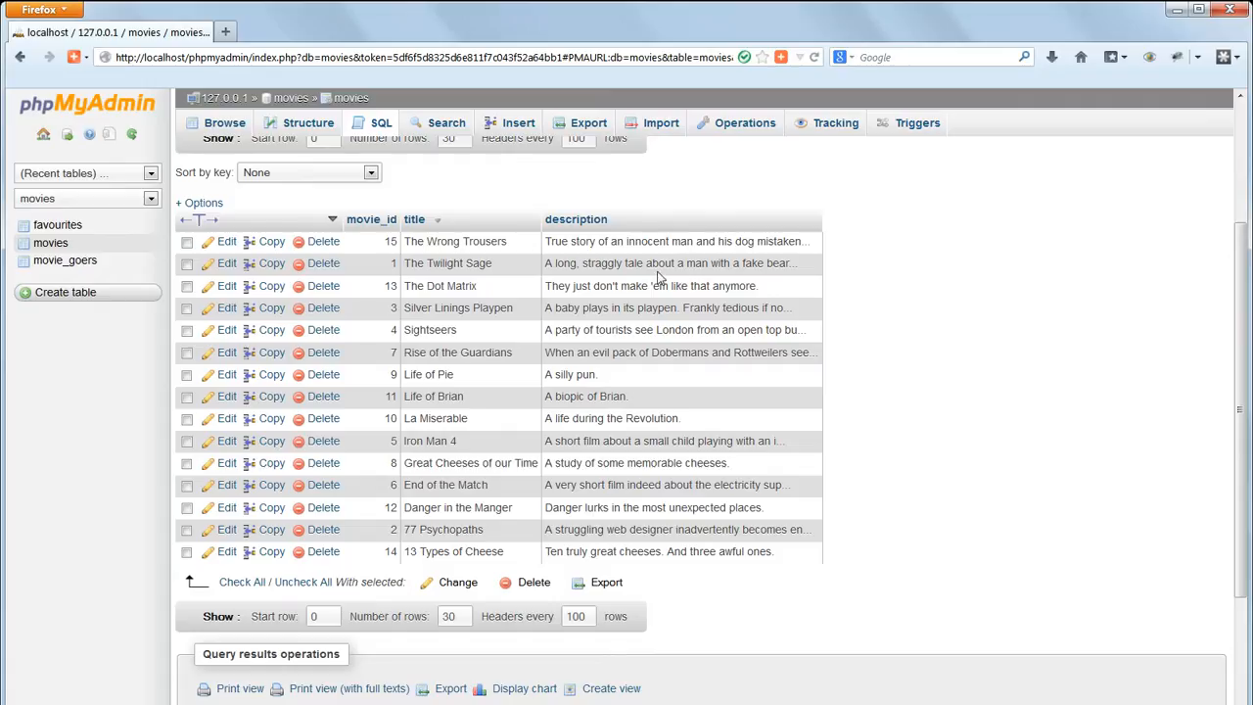
# Replace the asterisk in the SELECT query with the title column.
pyautogui.click(381, 123)
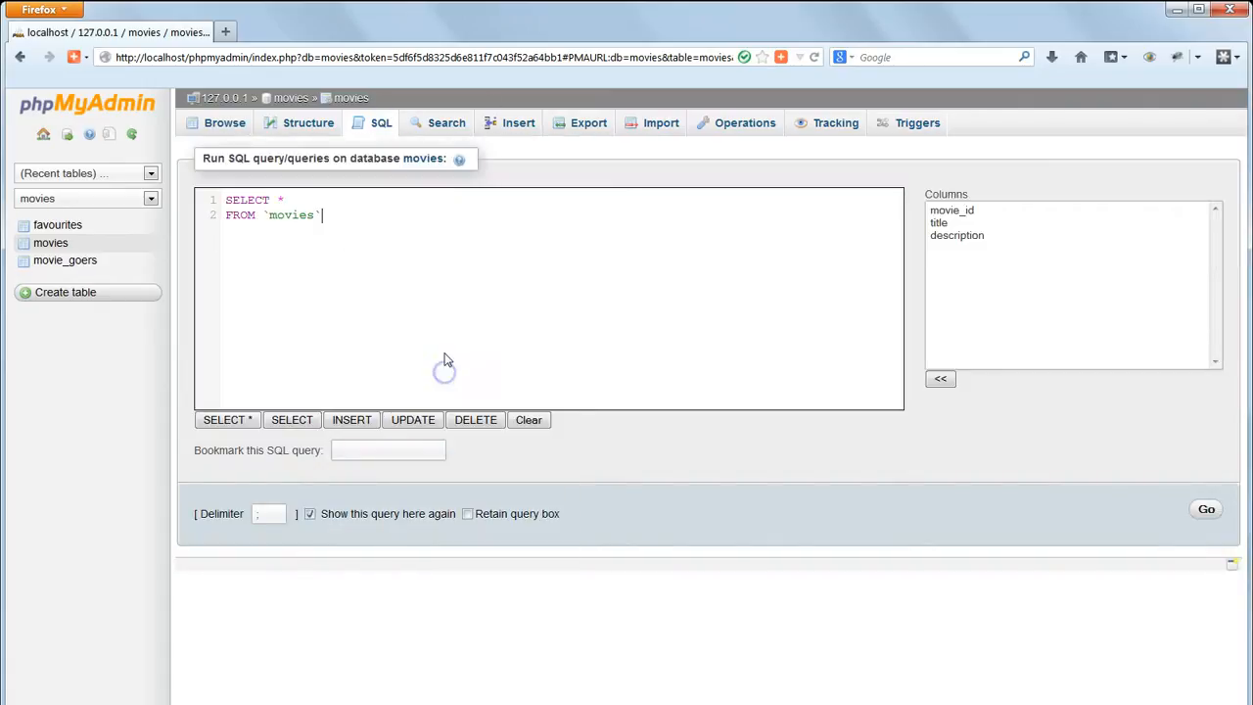
pyautogui.doubleClick(279, 199)
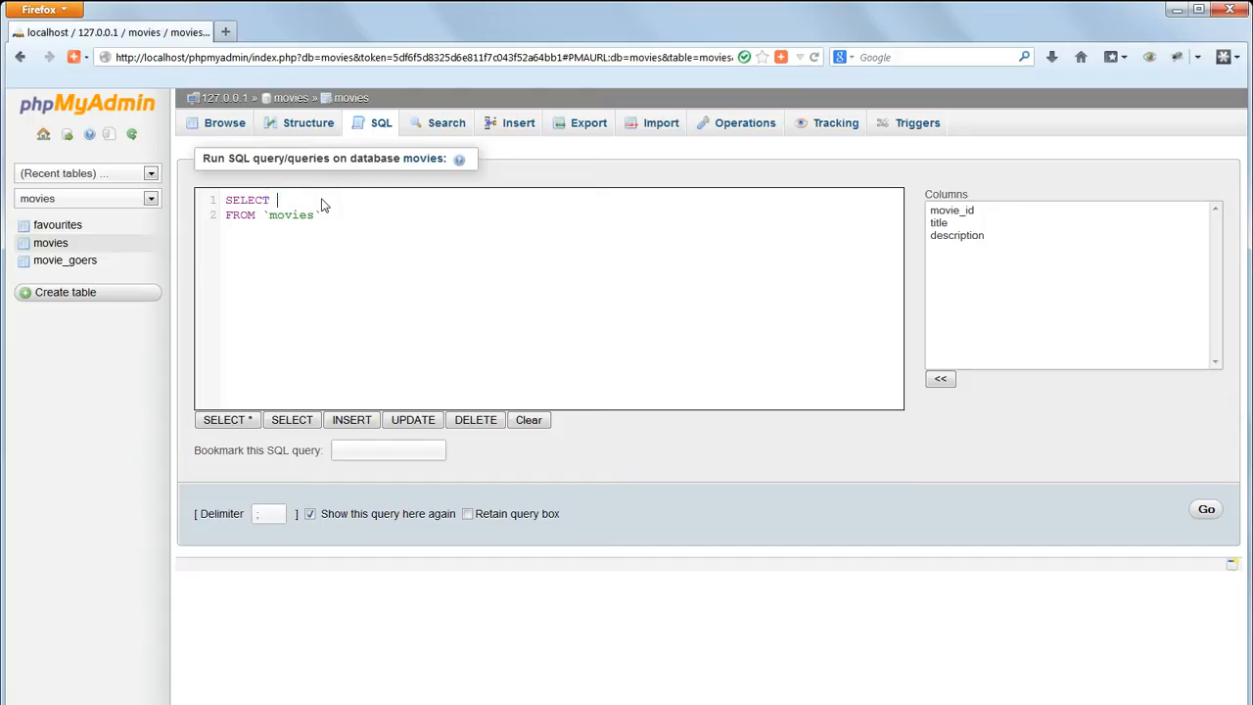
pyautogui.write('title')
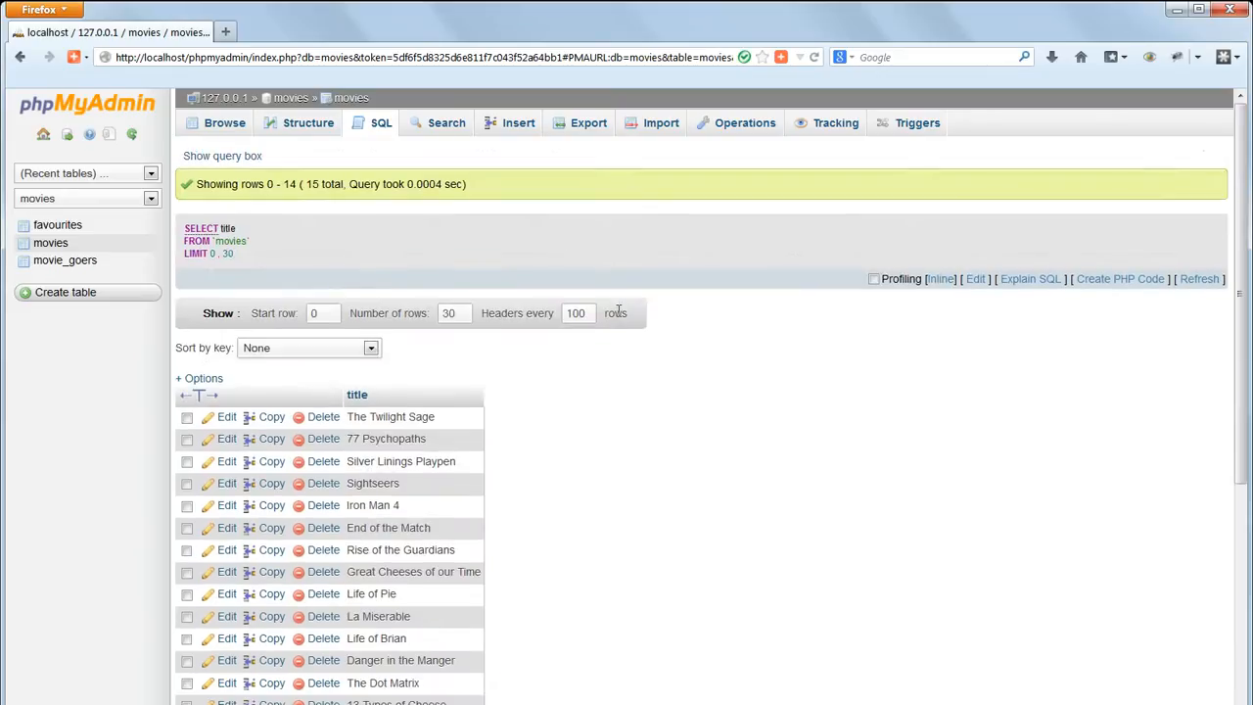
pyautogui.scroll(-3)
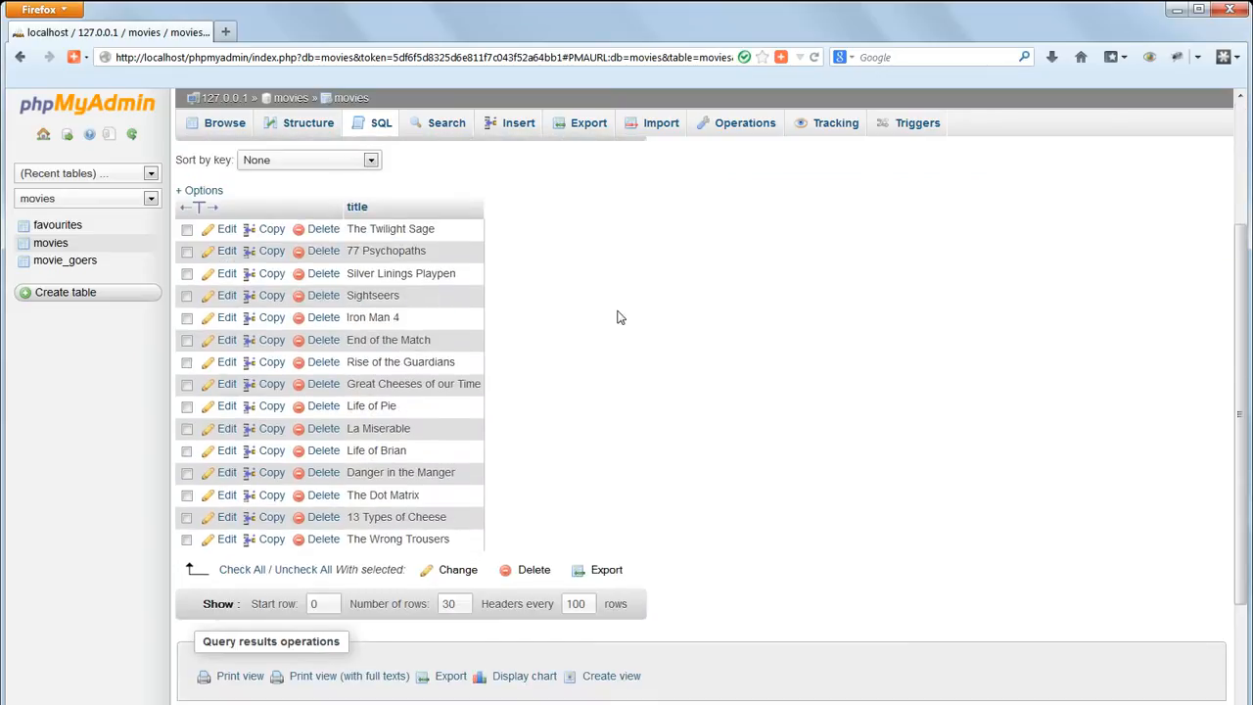
# Run SELECT firstname, lastname FROM movie_goers and scroll the 13 returned names.
pyautogui.click(381, 122)
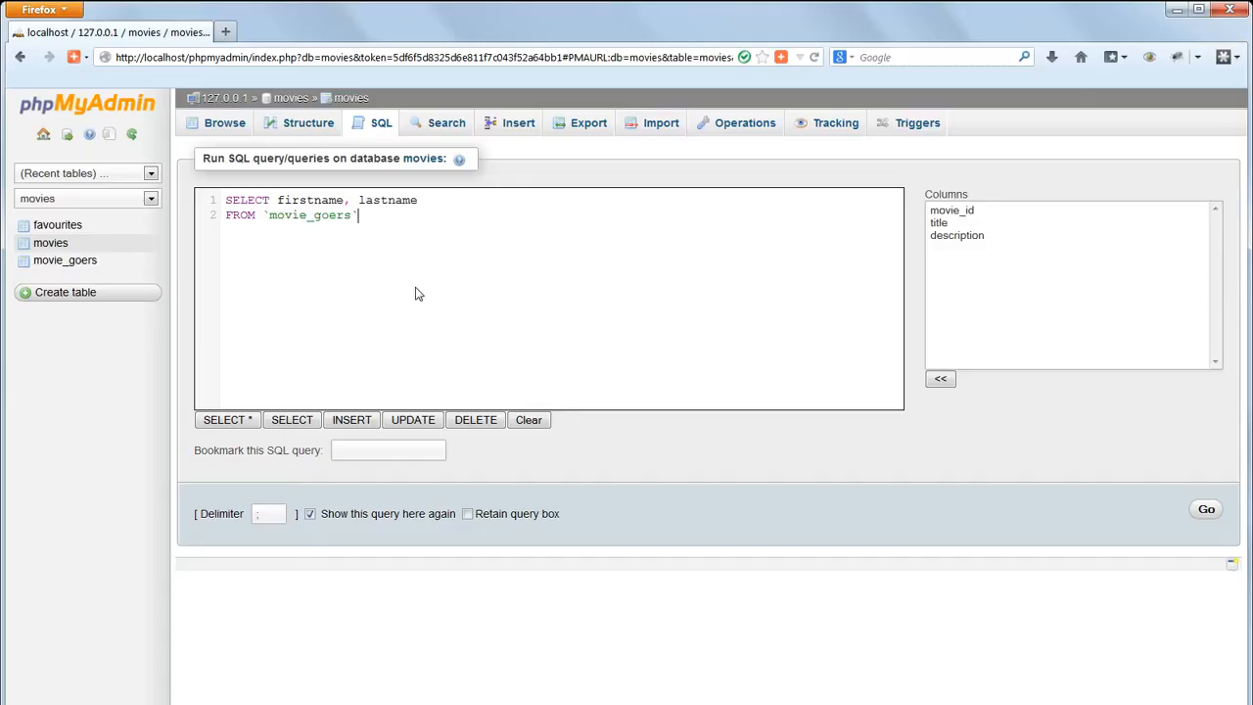
pyautogui.moveTo(548, 302)
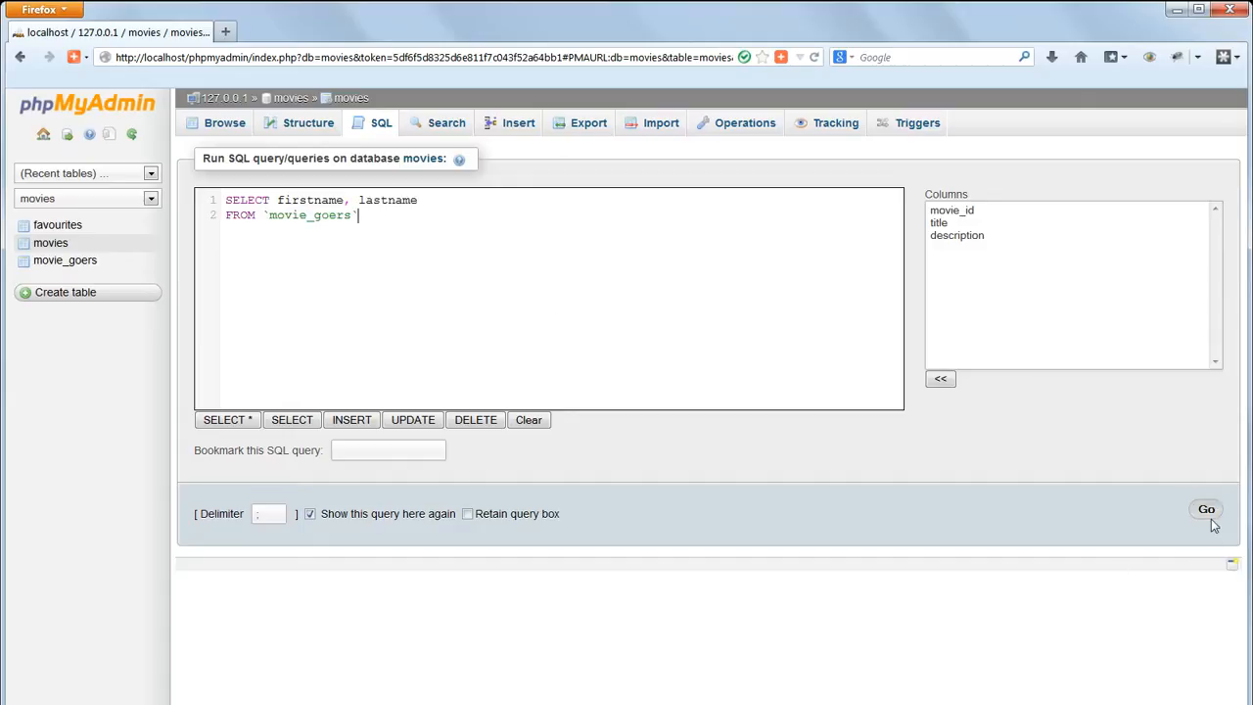
pyautogui.click(1206, 509)
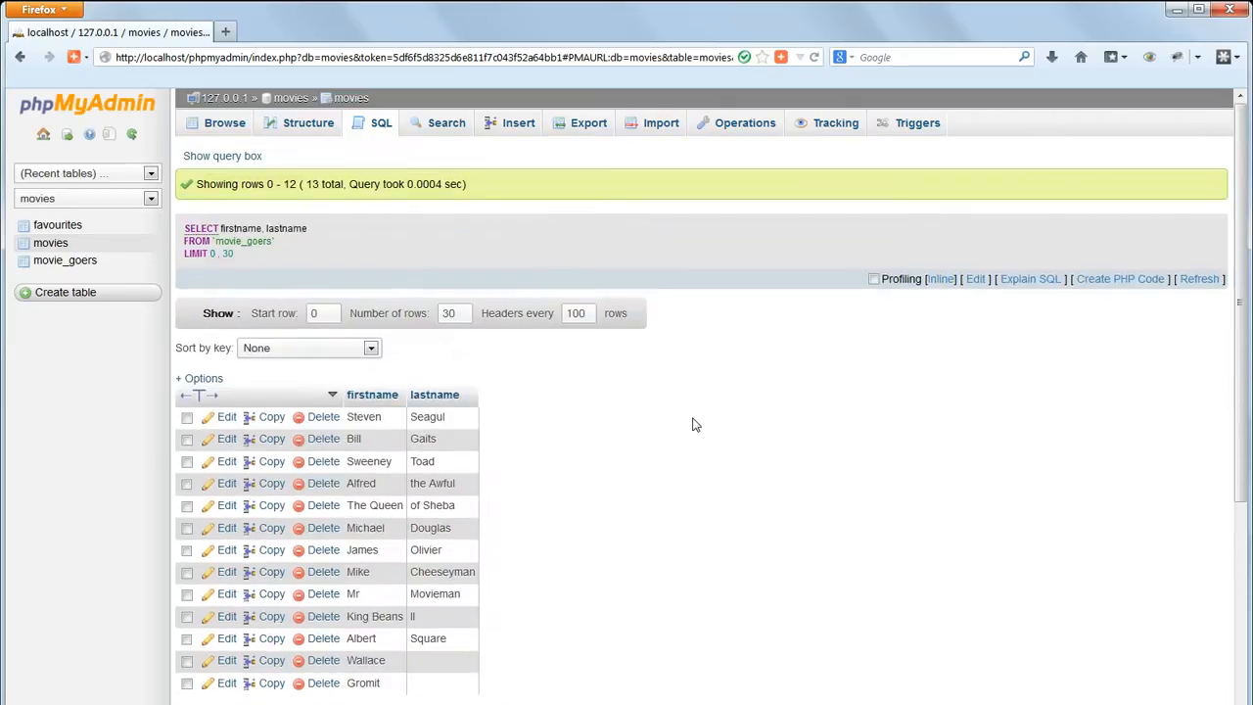
pyautogui.scroll(-3)
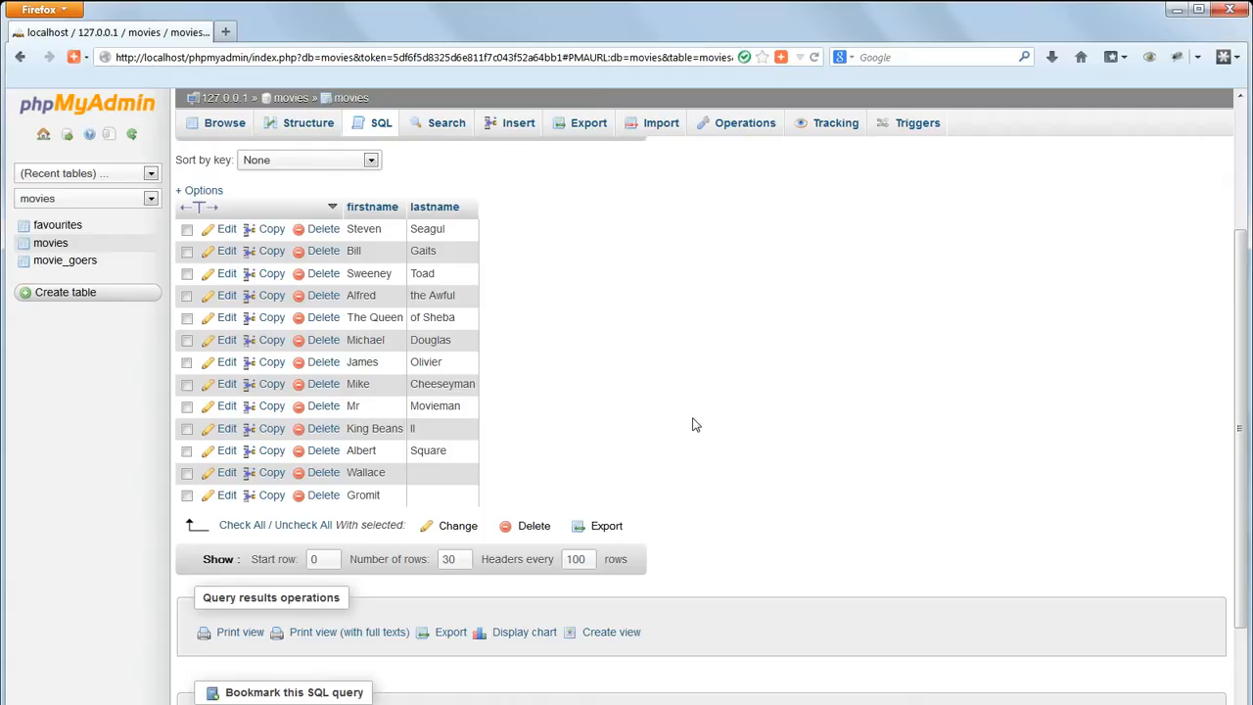
pyautogui.moveTo(577, 310)
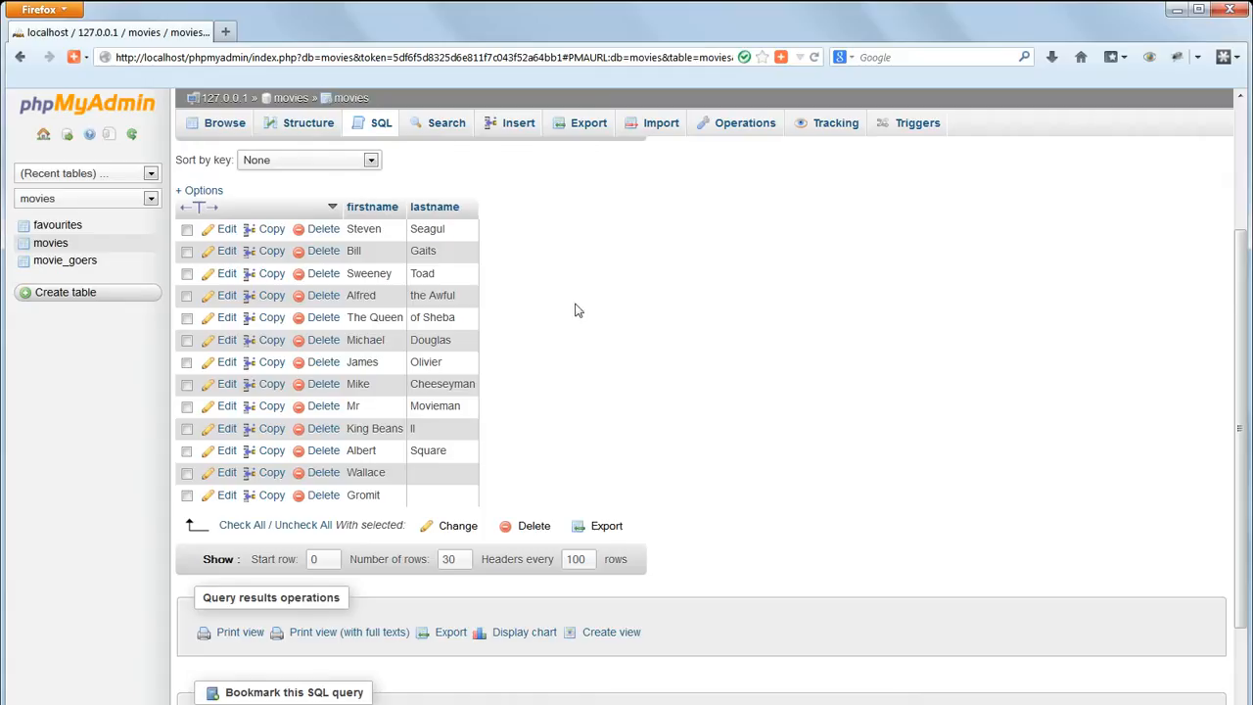
# Run SELECT title FROM movies WHERE title = 'Life of Pie', returning one row.
pyautogui.click(381, 122)
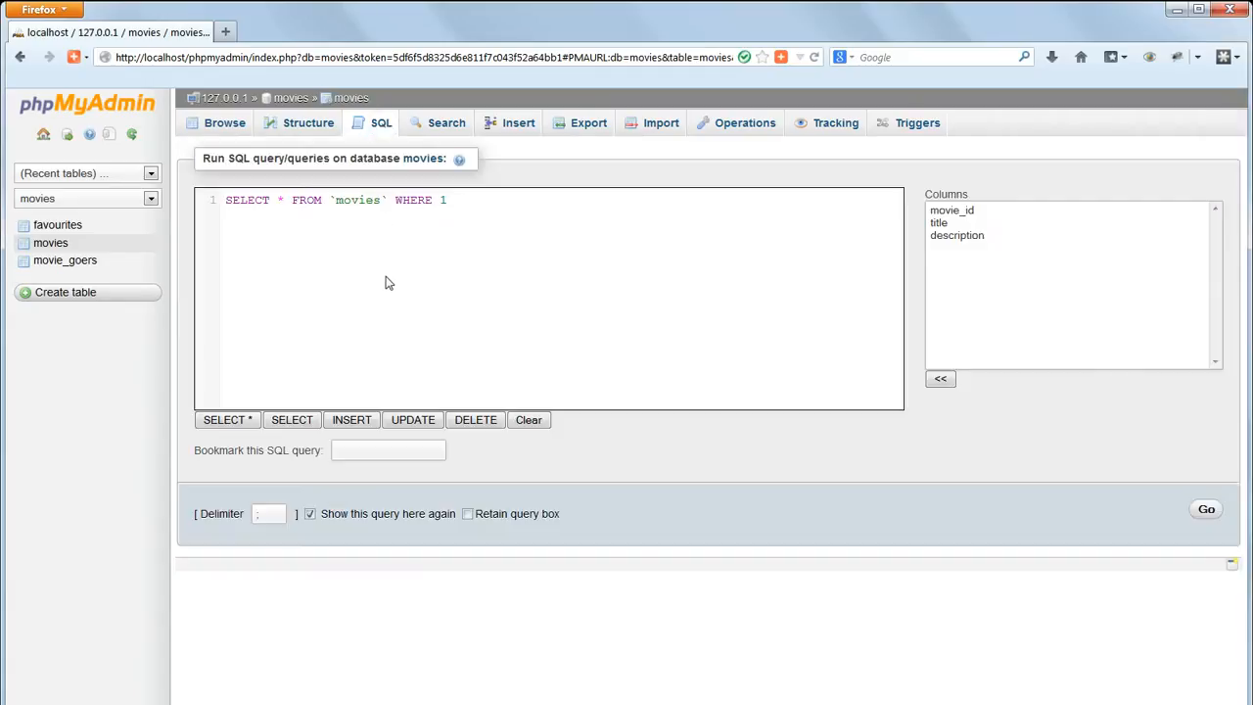
pyautogui.click(529, 419)
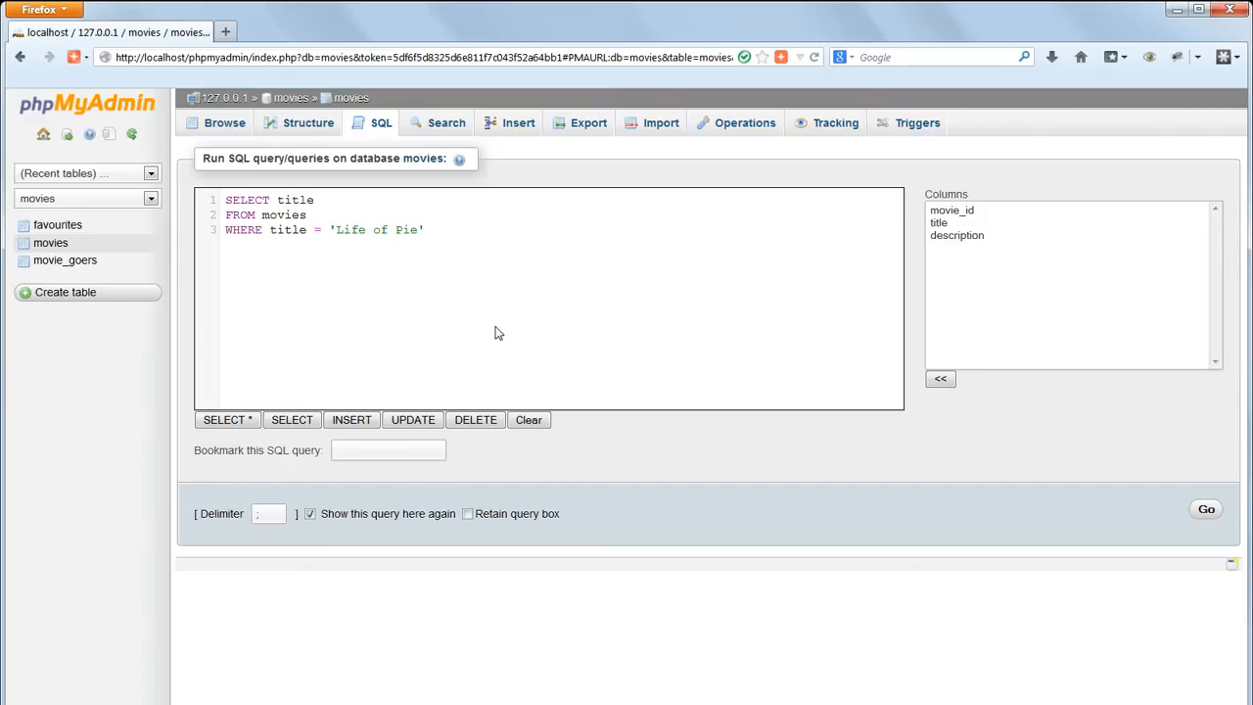
pyautogui.click(423, 230)
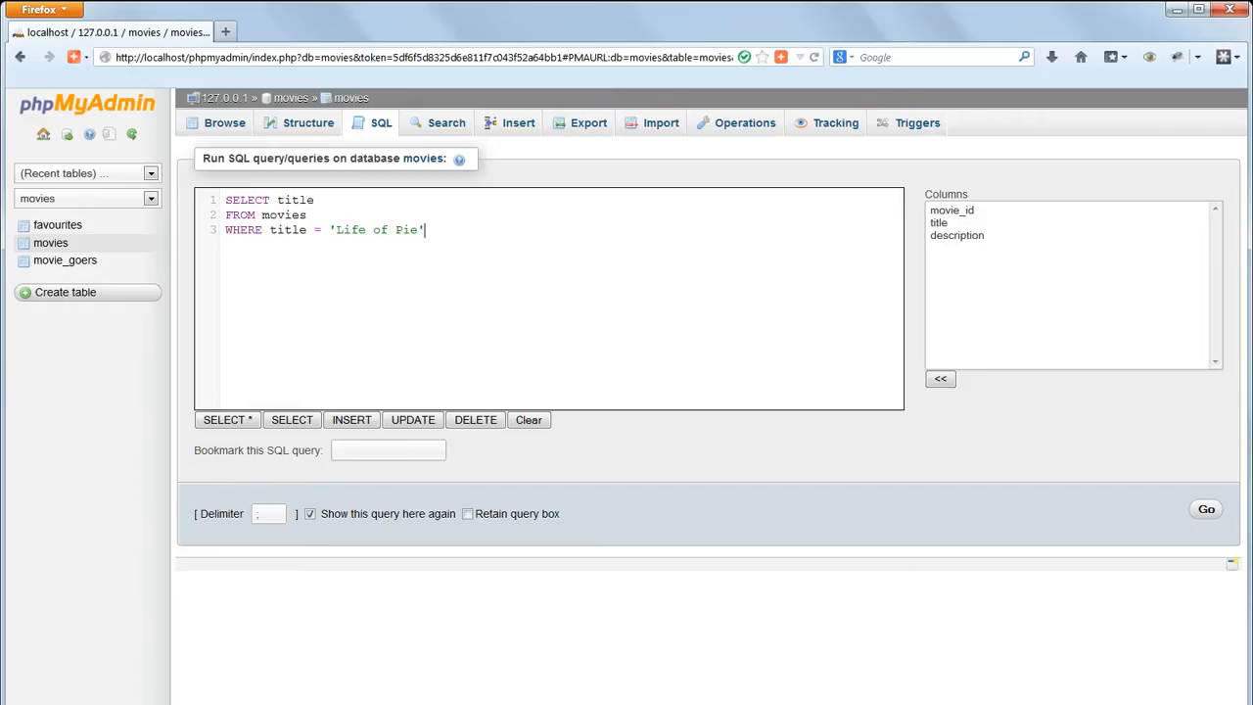
pyautogui.click(1205, 509)
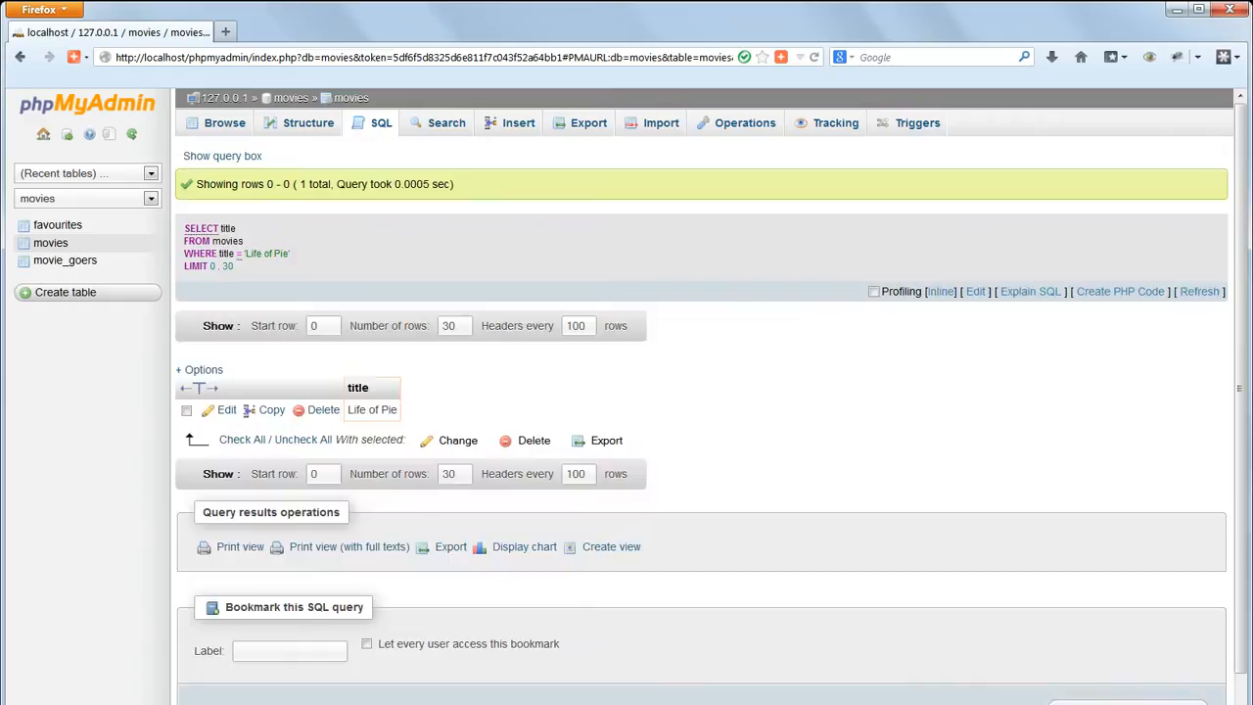
pyautogui.click(372, 409)
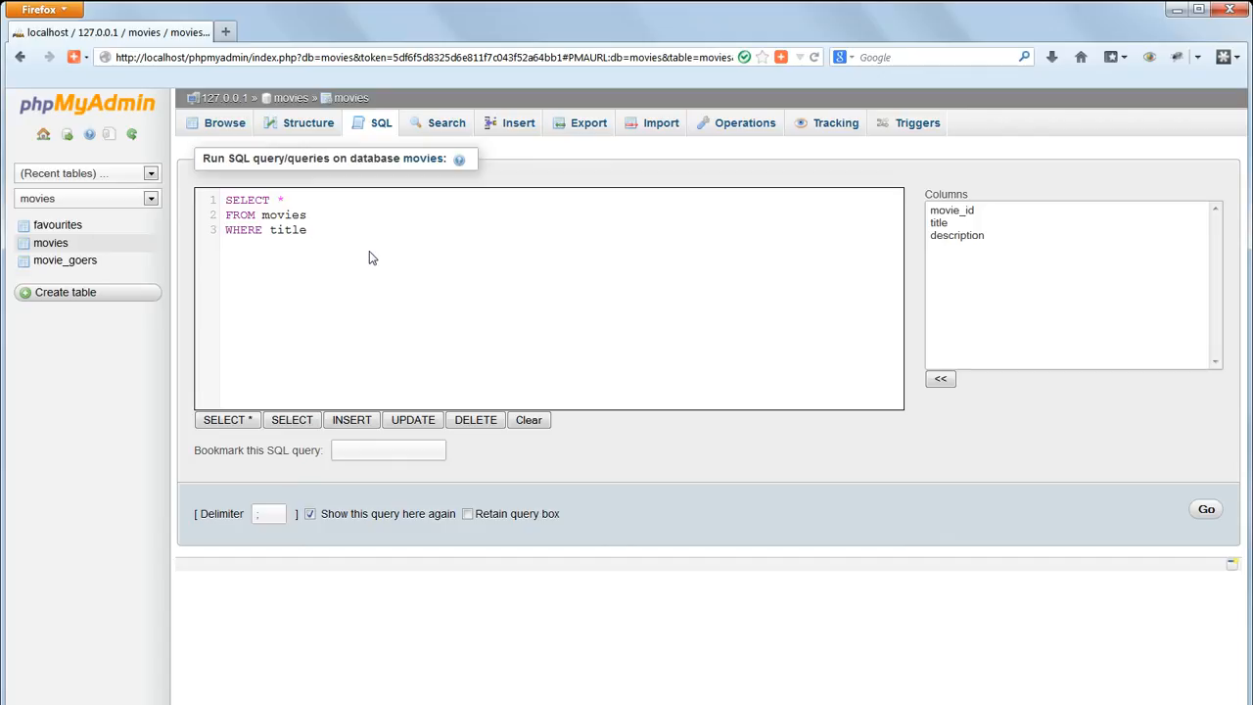
# Run the movies query with WHERE title LIKE 'Life%', matching two titles.
pyautogui.write('LI')
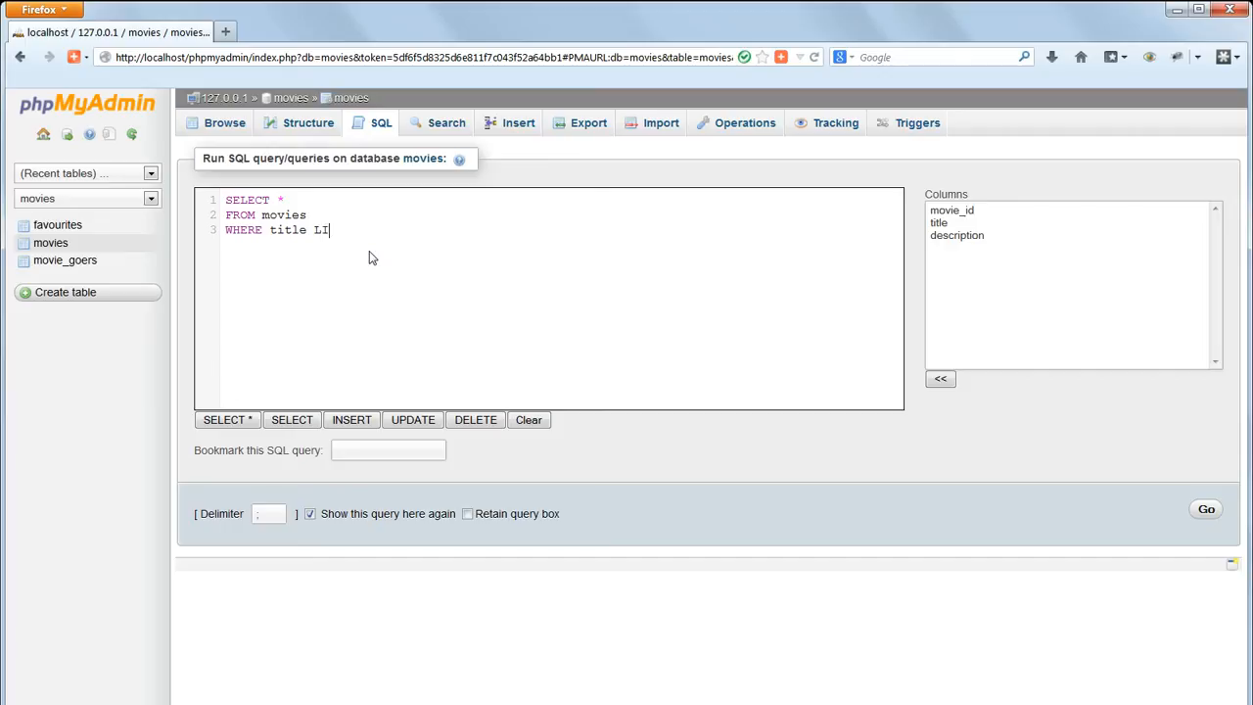
pyautogui.write("KE '")
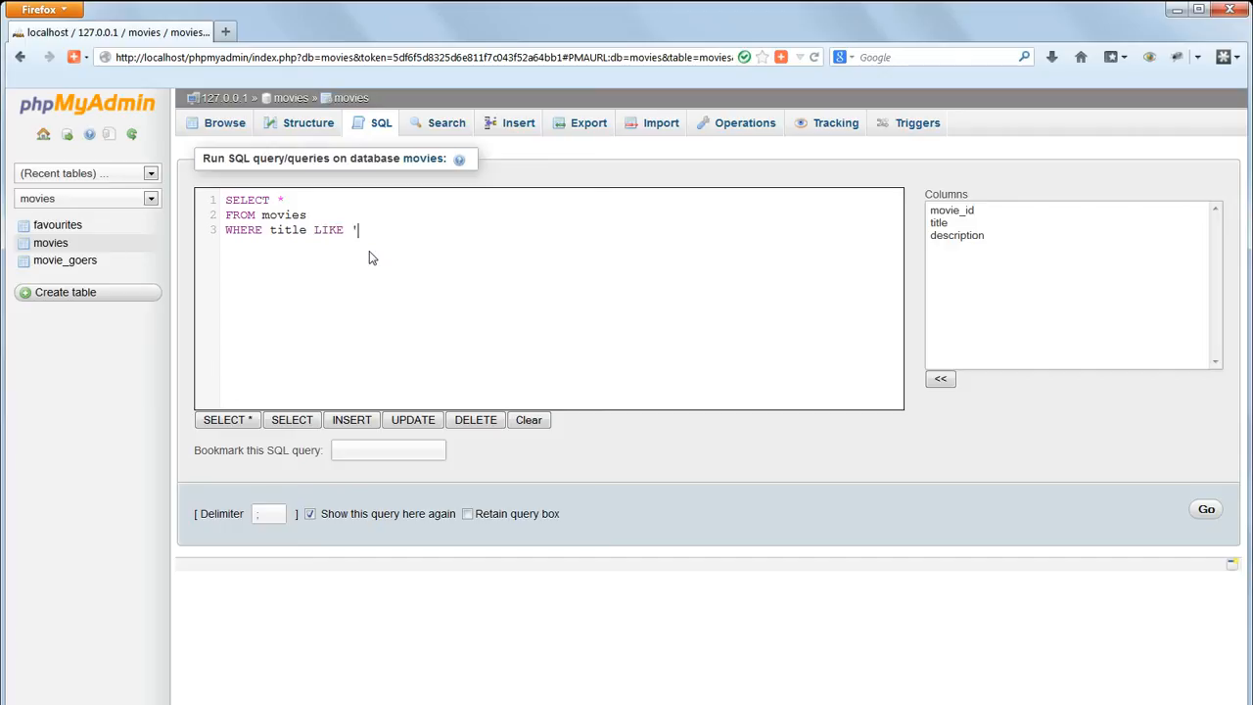
pyautogui.write('Li')
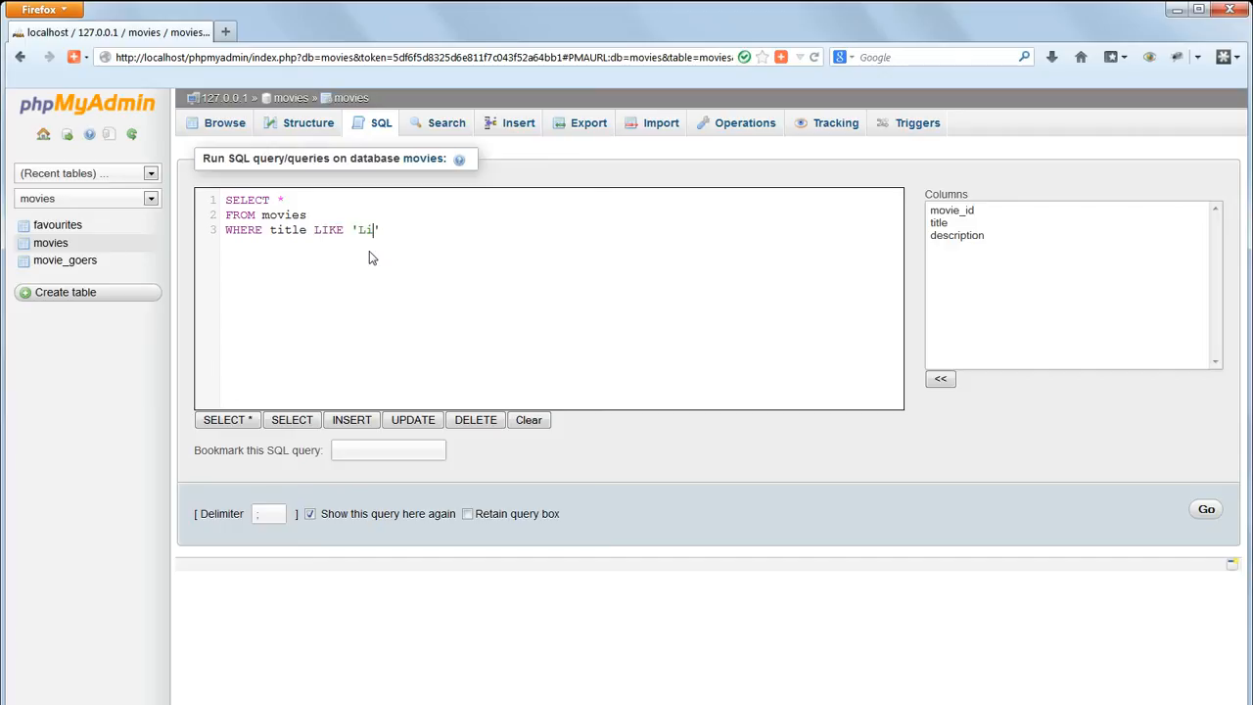
pyautogui.write('fe%')
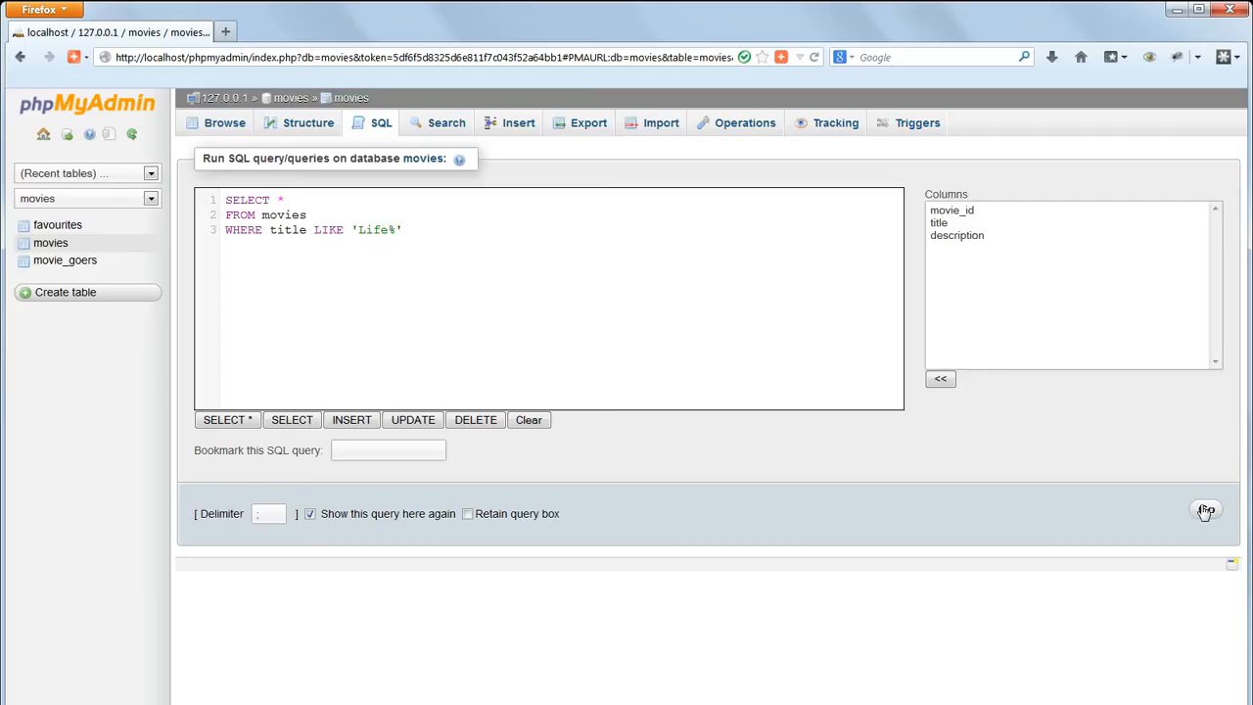
pyautogui.click(1205, 509)
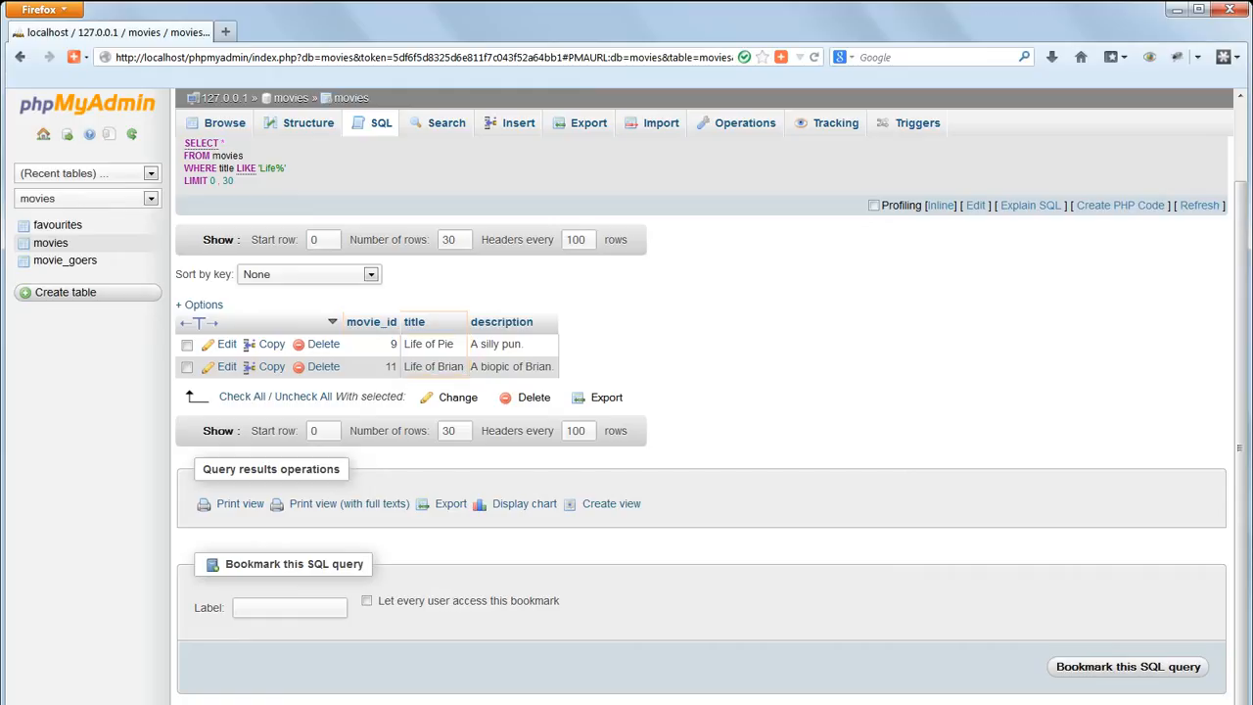
# Change the pattern to '%cheese%' and run it, returning the two cheese films.
pyautogui.click(381, 122)
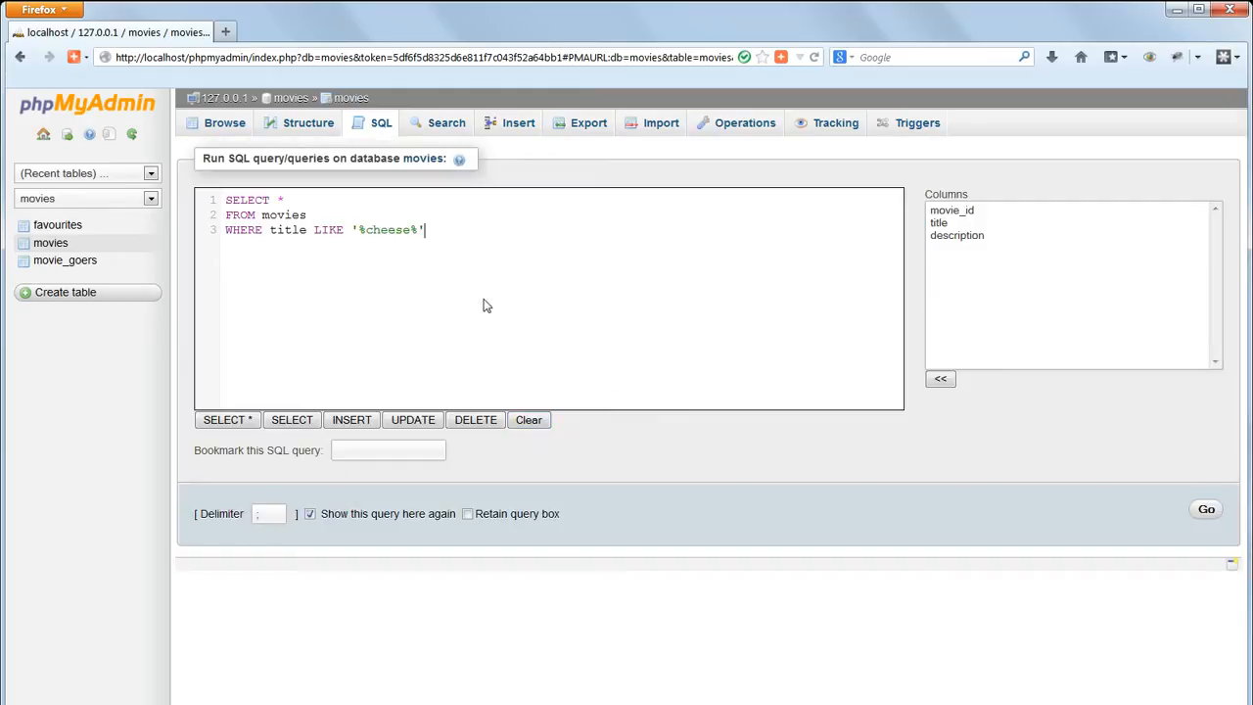
pyautogui.click(1206, 509)
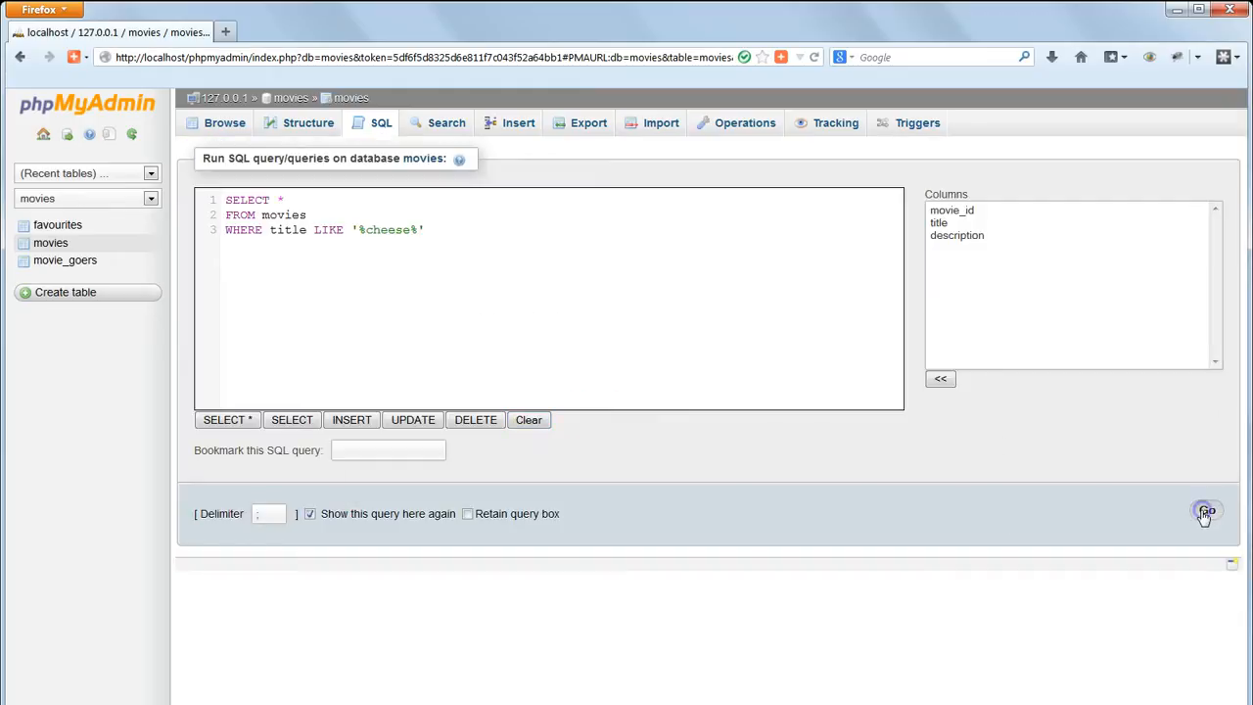
pyautogui.click(1205, 511)
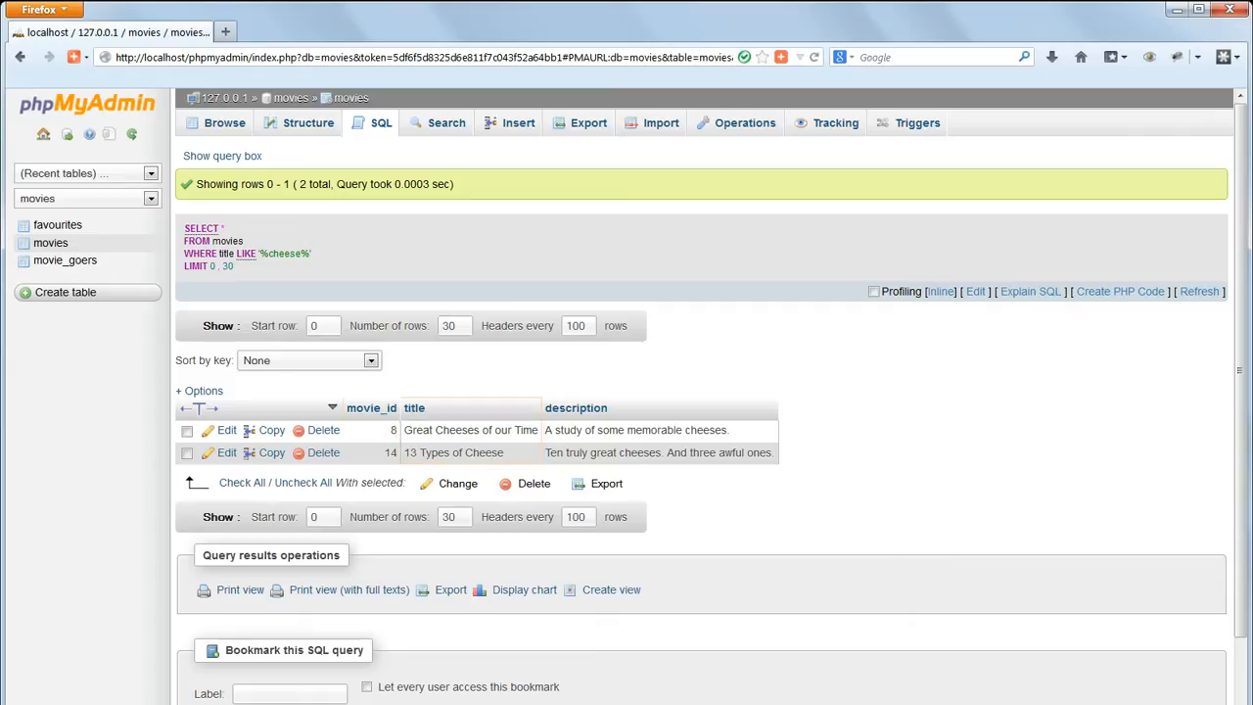
pyautogui.moveTo(931, 447)
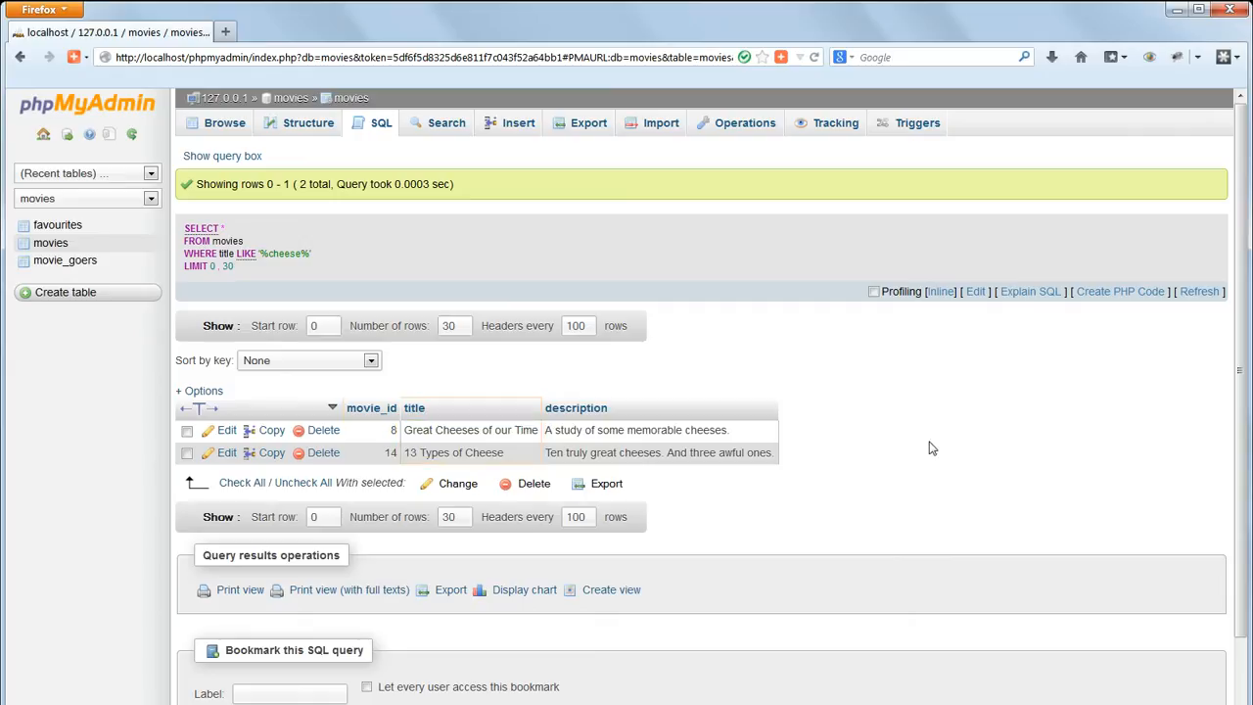